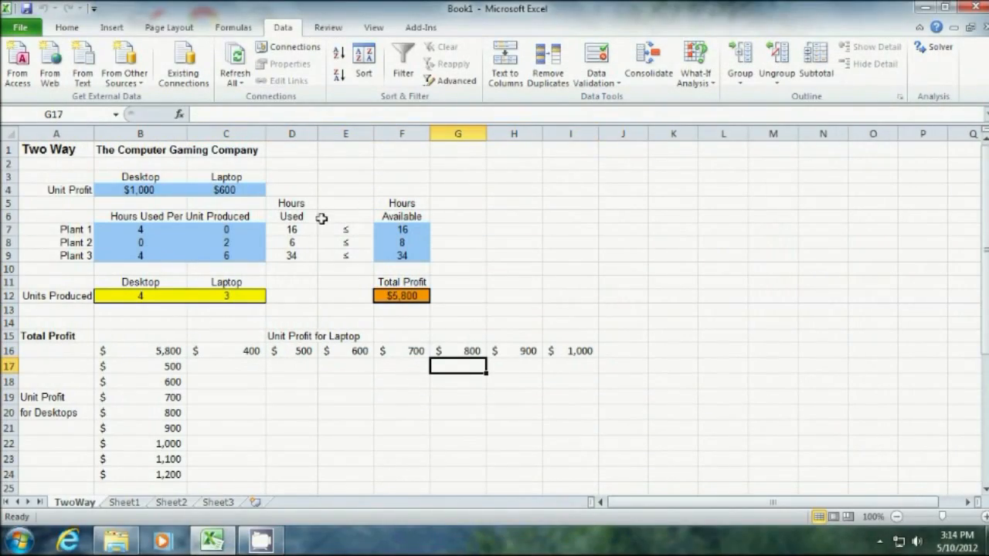
# Review the table headings: laptop unit profits 400 to 1,000 across, desktop unit profits 500 to 1,200 down.
pyautogui.click(141, 349)
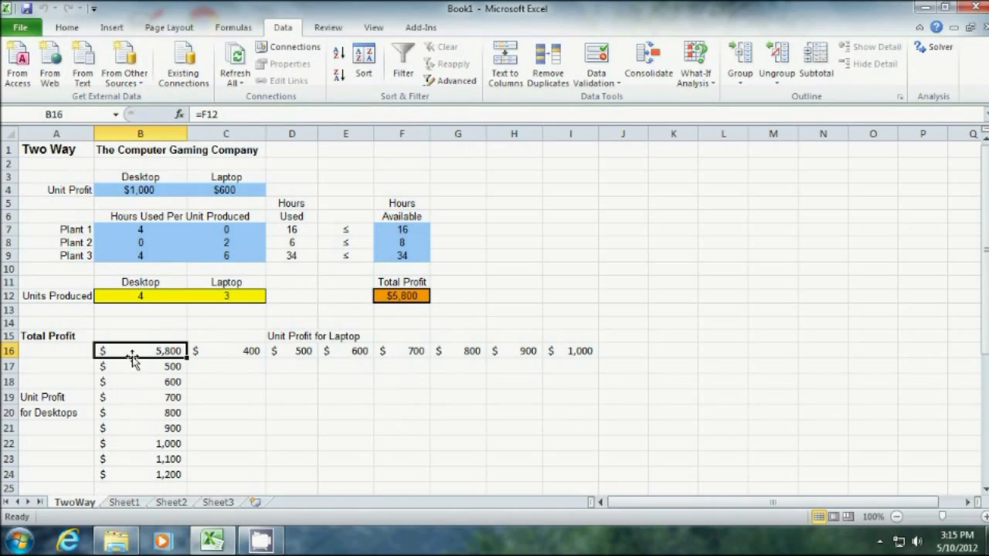
pyautogui.moveTo(112, 354)
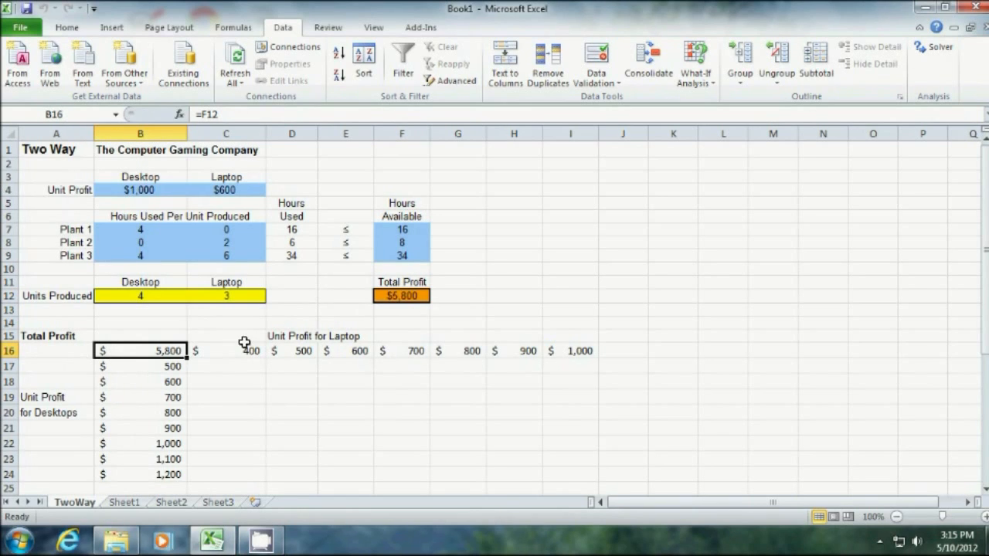
pyautogui.click(225, 350)
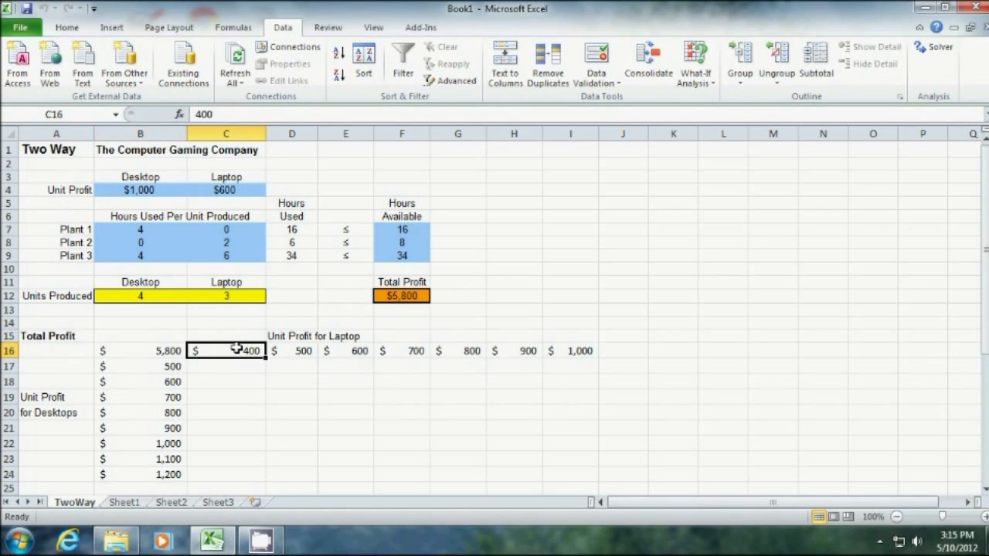
pyautogui.click(291, 335)
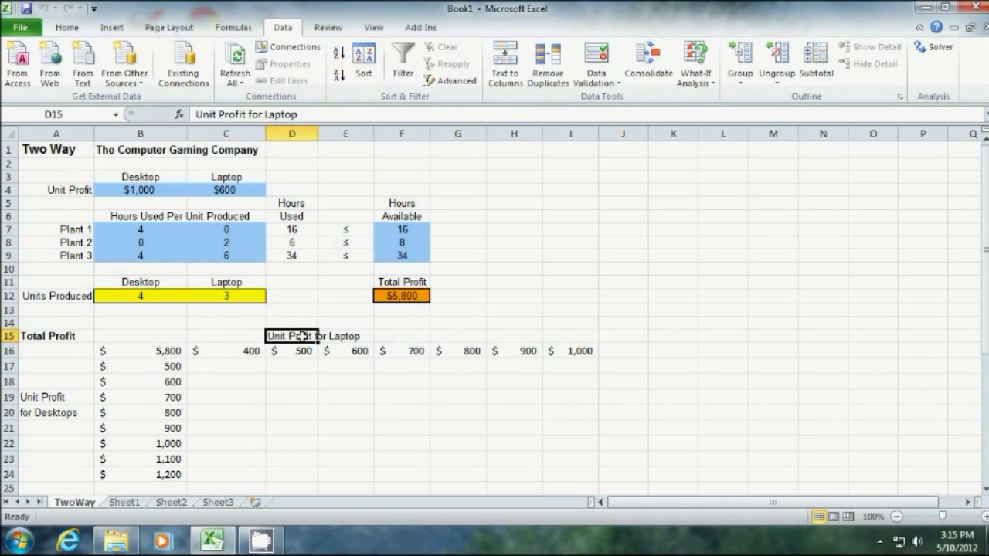
pyautogui.click(226, 351)
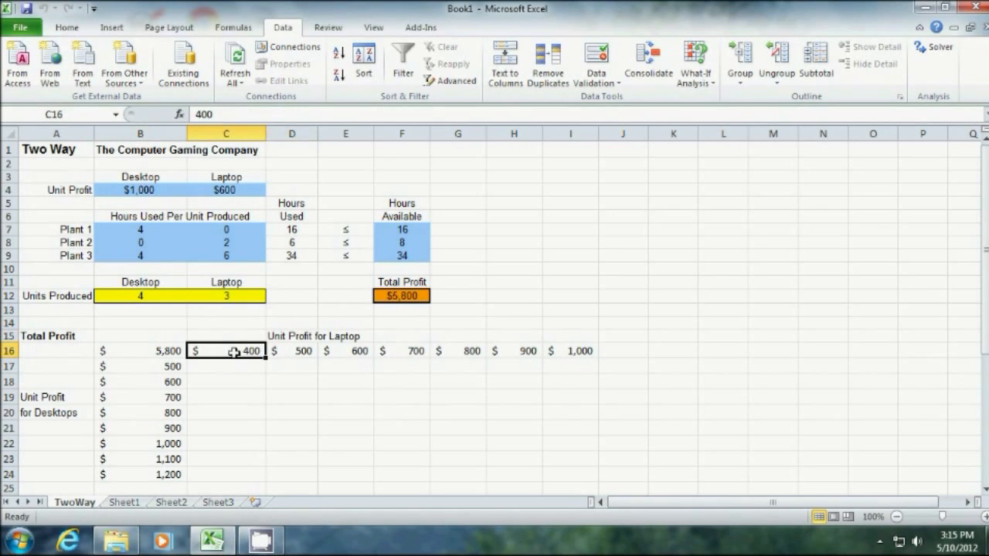
pyautogui.click(513, 351)
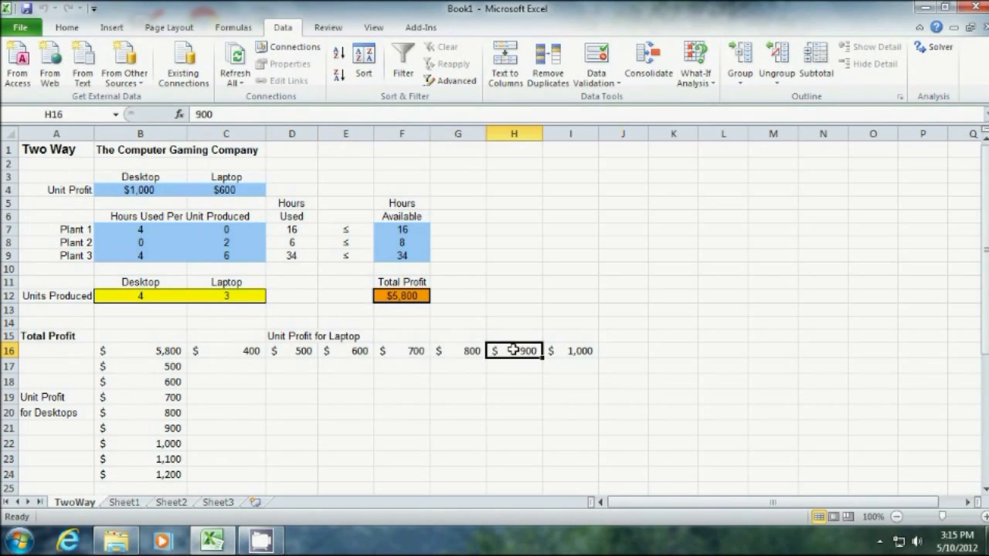
pyautogui.click(570, 351)
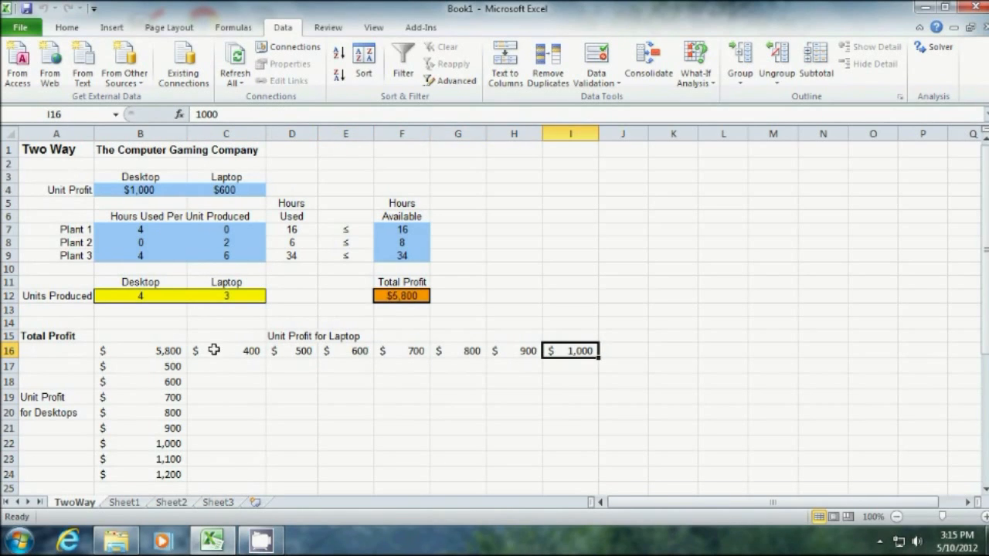
pyautogui.click(139, 366)
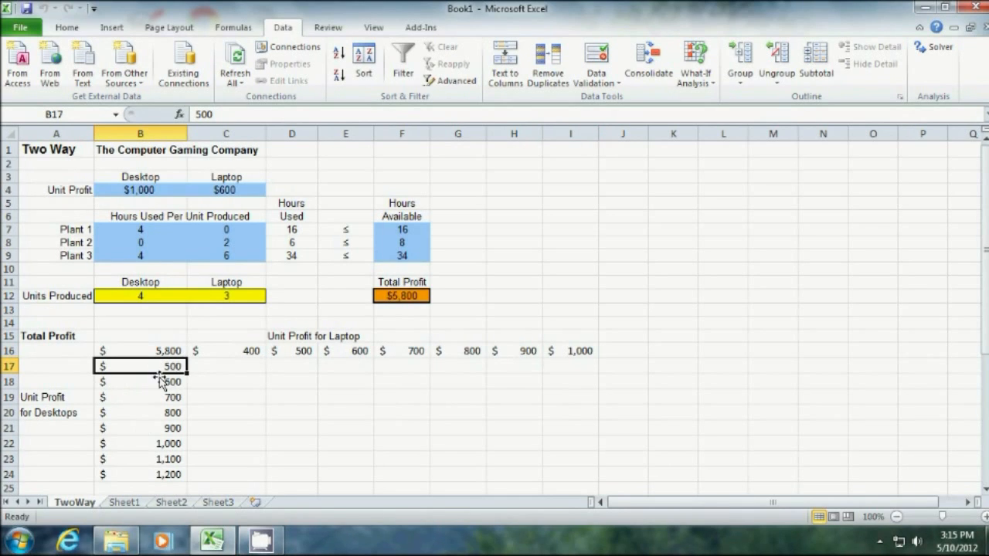
pyautogui.click(139, 474)
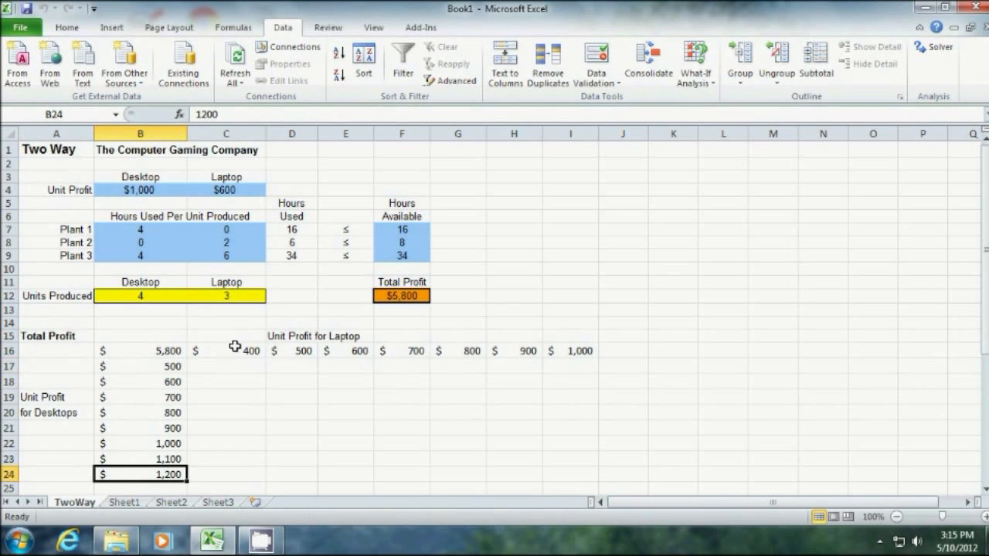
pyautogui.click(291, 351)
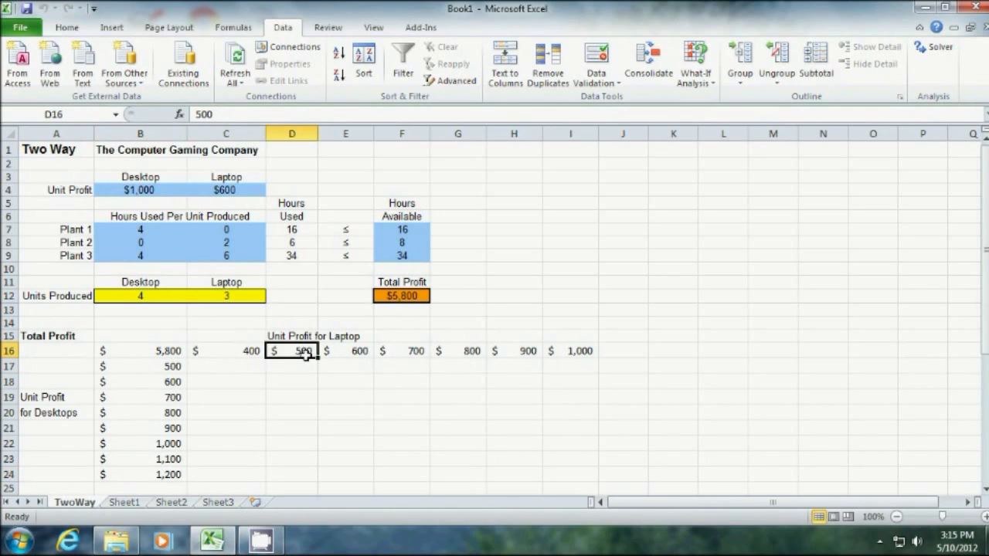
pyautogui.click(346, 350)
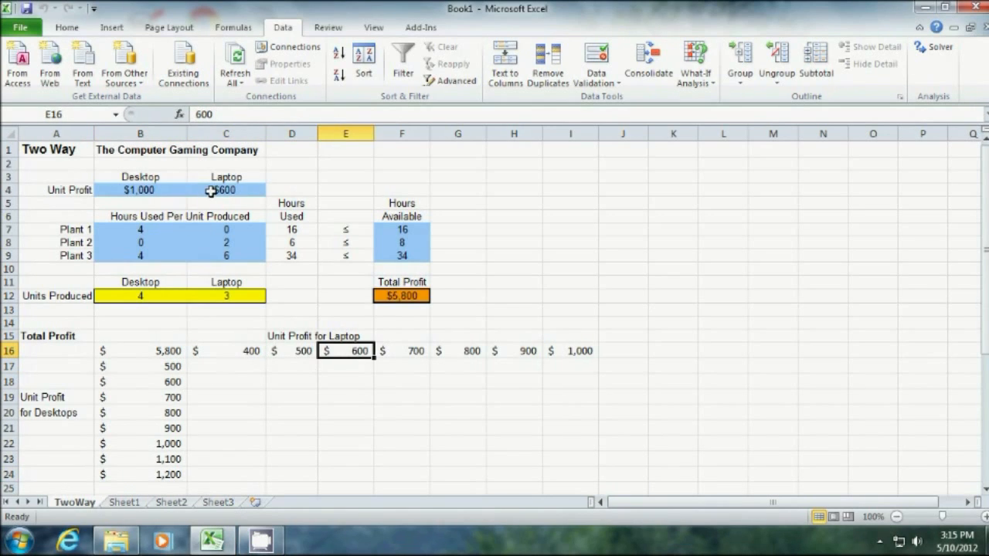
# Check the current laptop unit profit input and the total profit formula linked to the table corner.
pyautogui.click(226, 190)
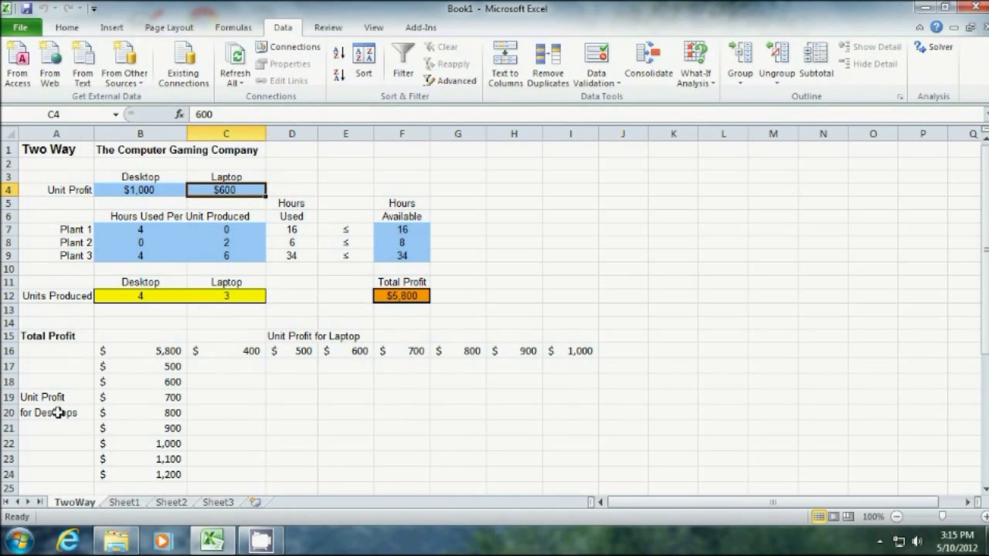
pyautogui.click(139, 366)
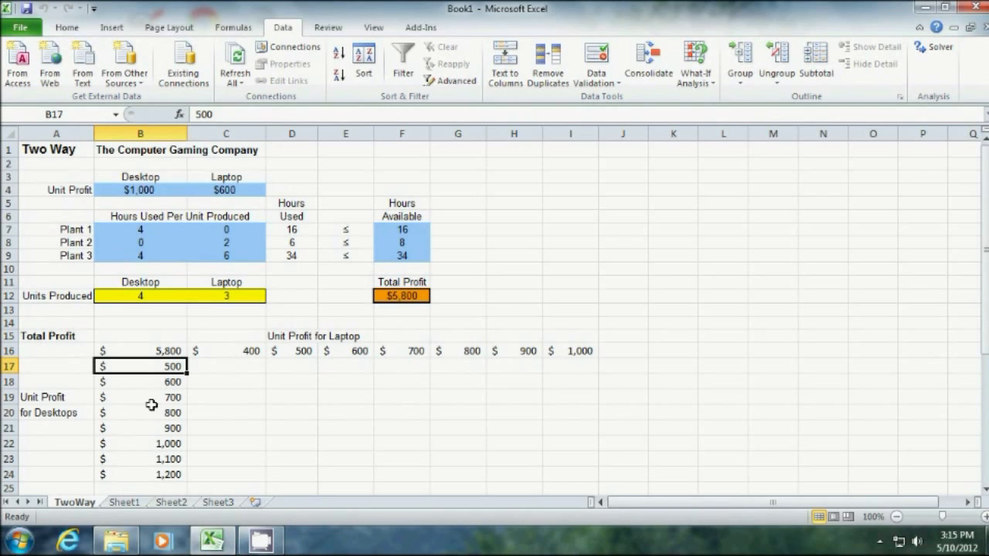
pyautogui.click(401, 296)
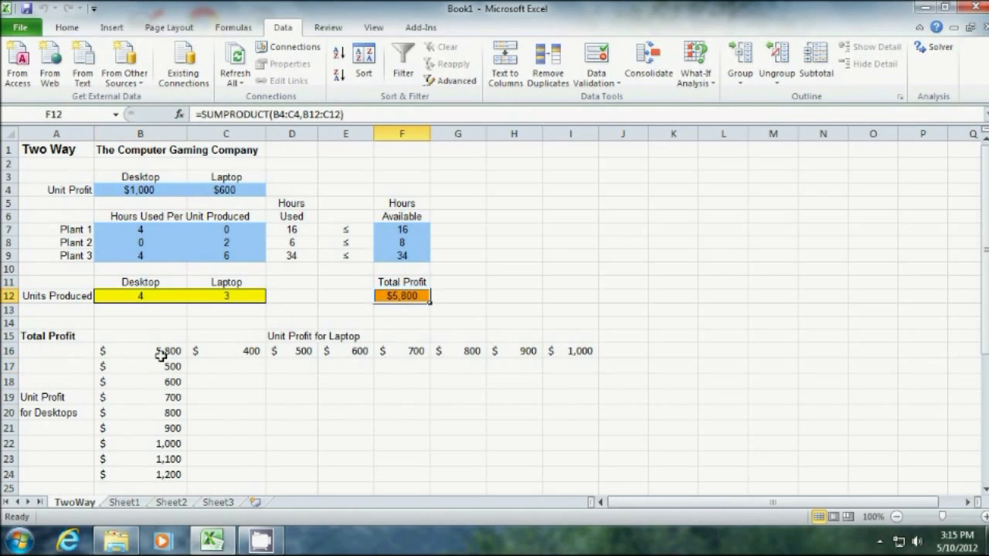
pyautogui.moveTo(364, 249)
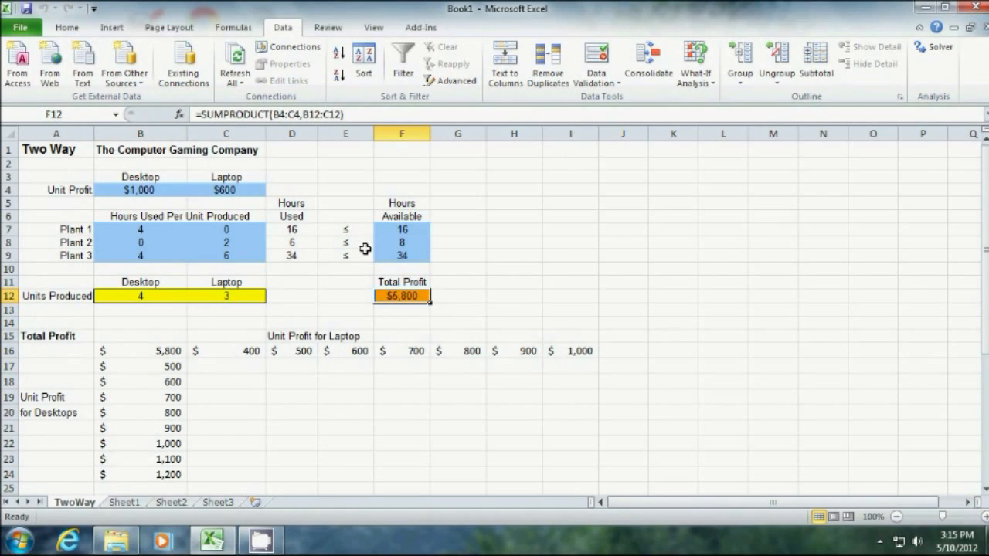
pyautogui.moveTo(361, 256)
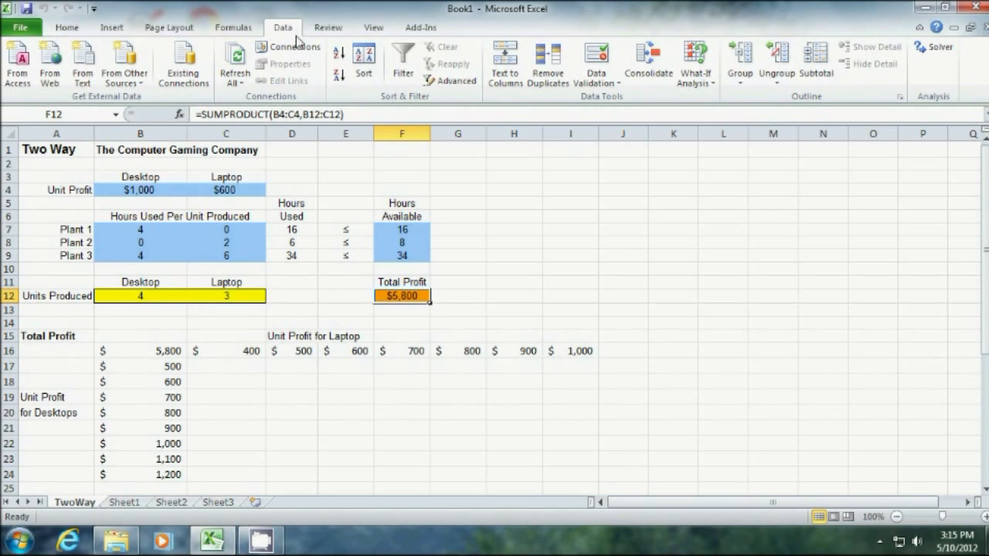
# Solve the optimisation model, keep Solver's solution, and select the two-way table B16:I24.
pyautogui.click(935, 46)
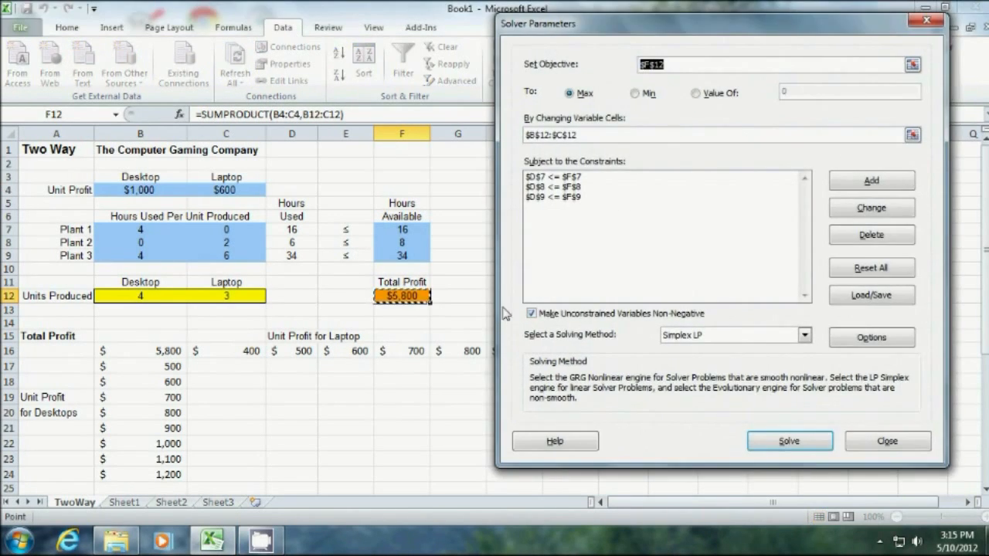
pyautogui.moveTo(555, 162)
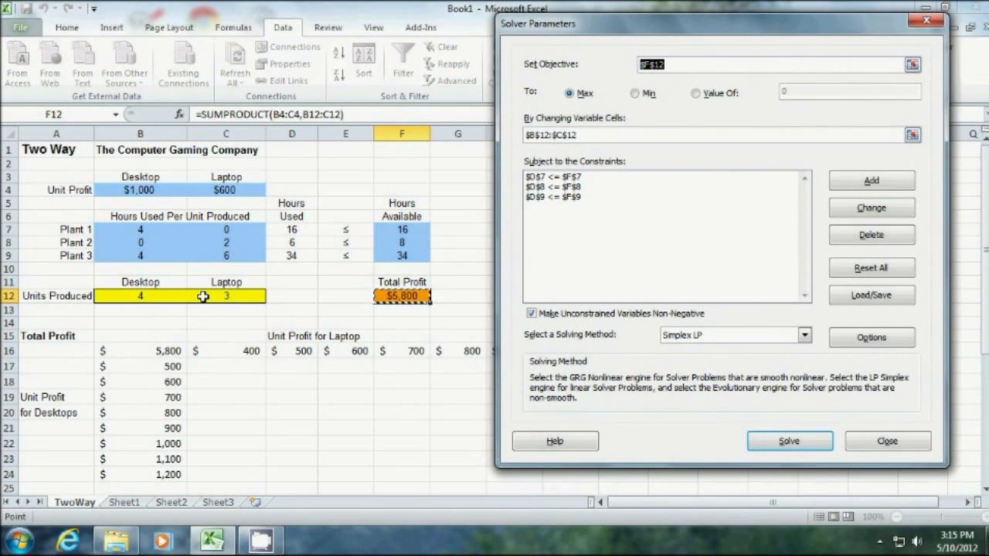
pyautogui.moveTo(621, 162)
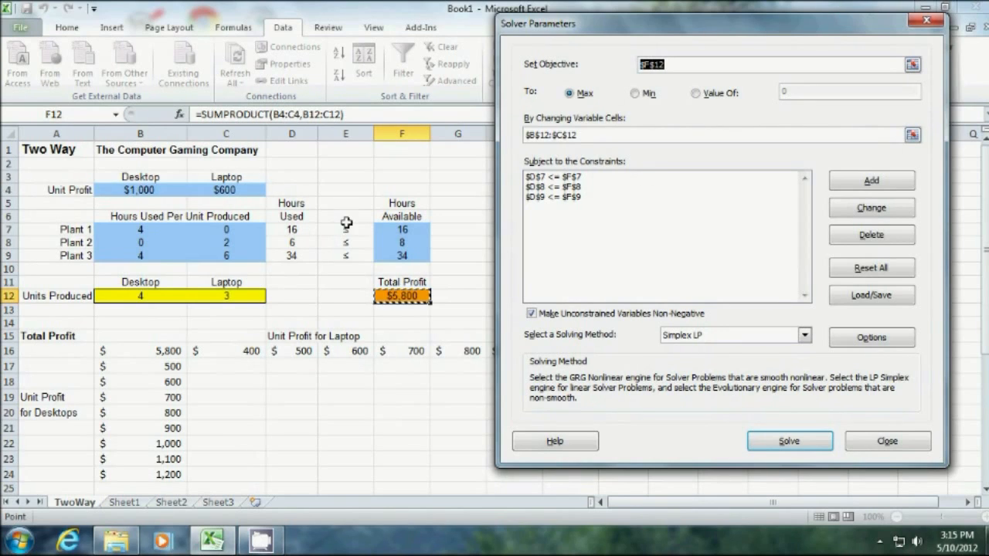
pyautogui.moveTo(410, 256)
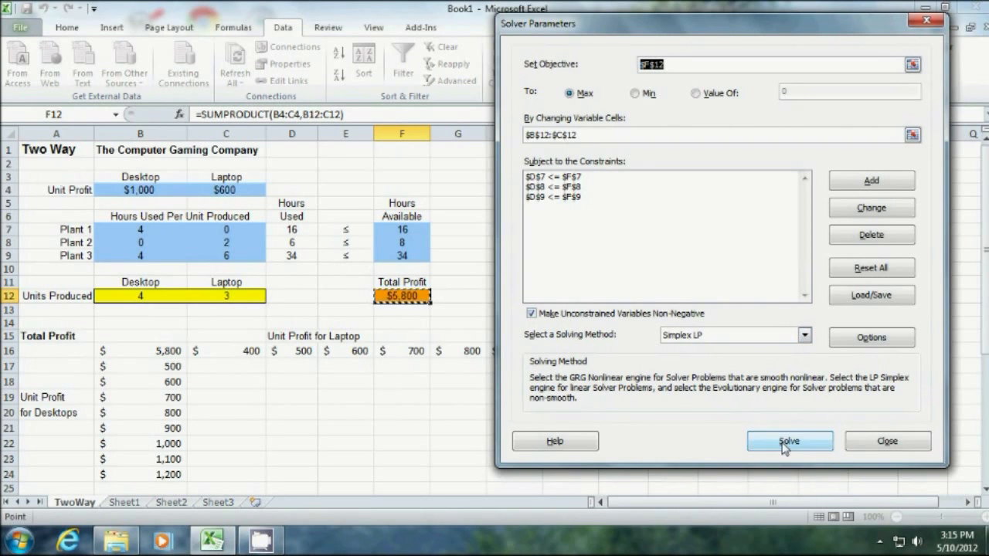
pyautogui.click(788, 441)
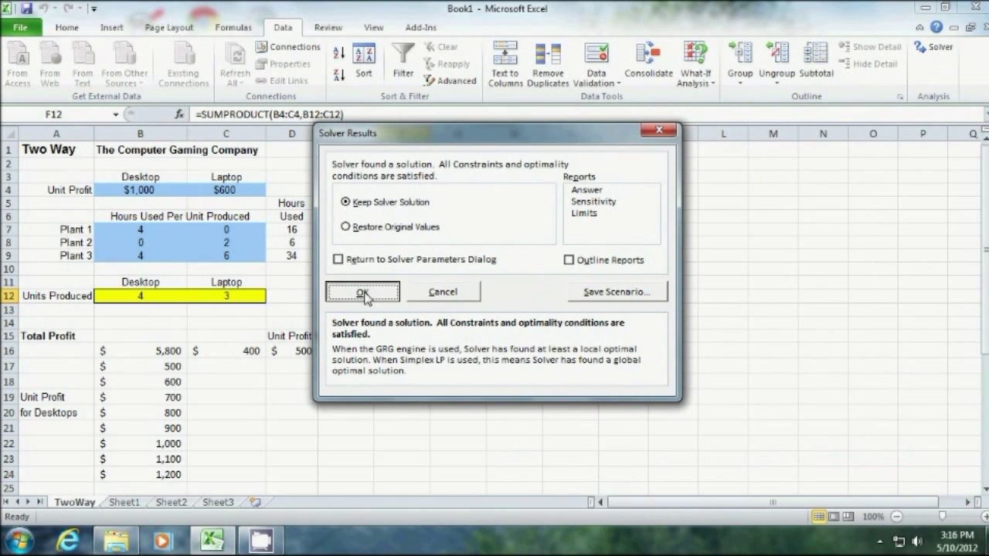
pyautogui.click(362, 292)
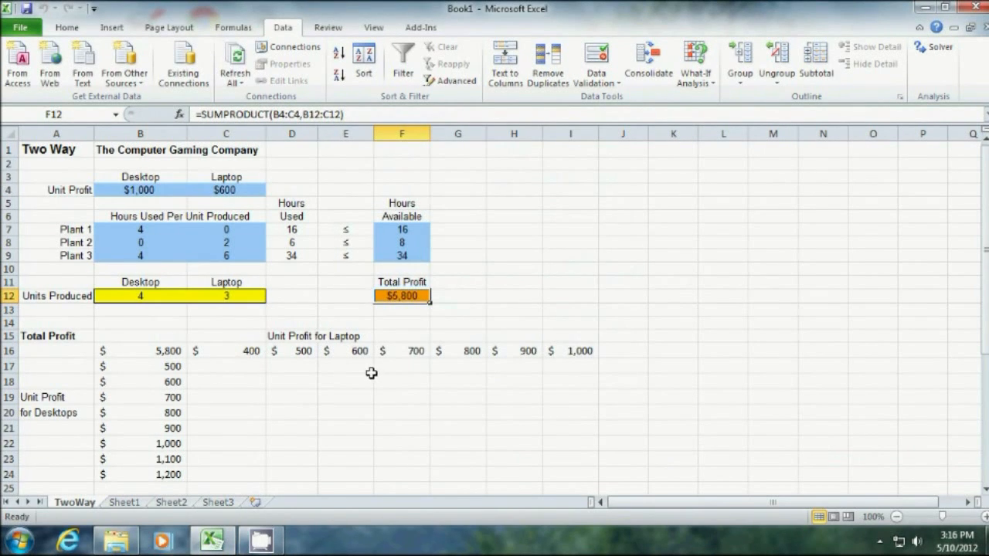
pyautogui.moveTo(142, 346)
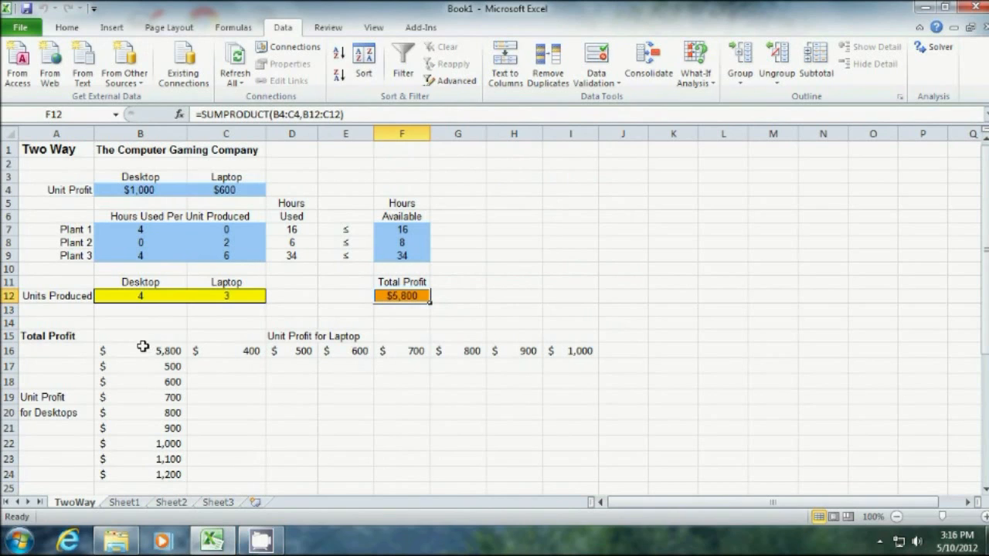
pyautogui.moveTo(142, 351); pyautogui.dragTo(584, 467)
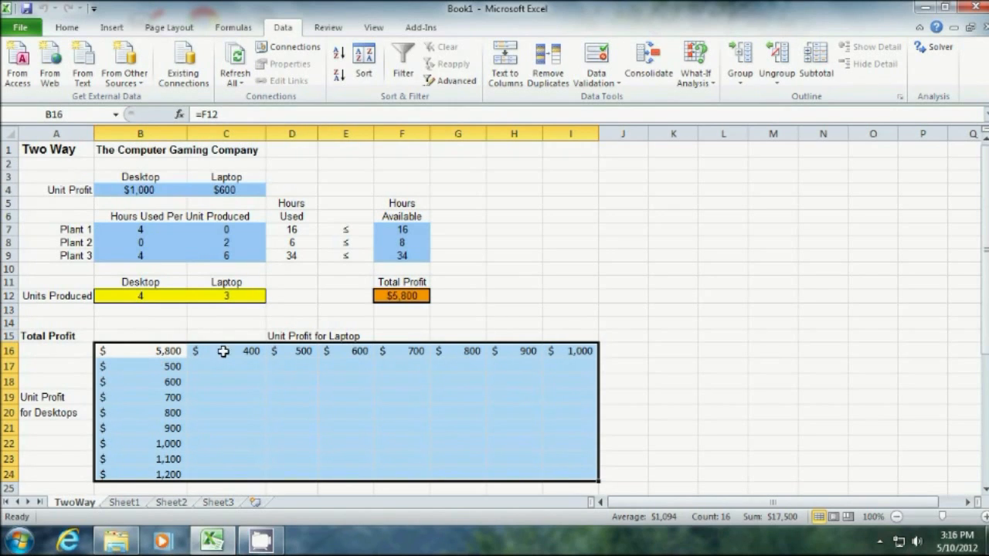
pyautogui.moveTo(142, 352)
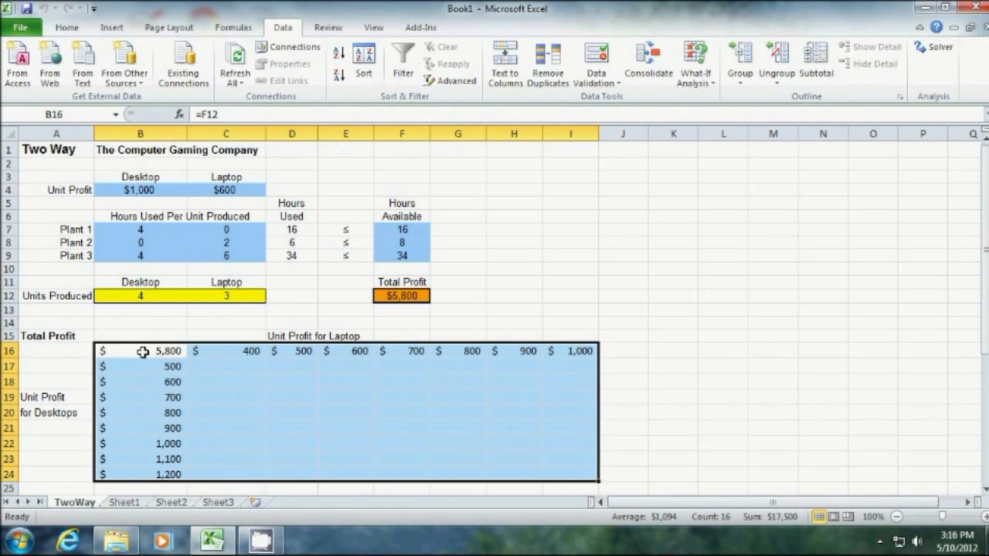
pyautogui.moveTo(124, 349)
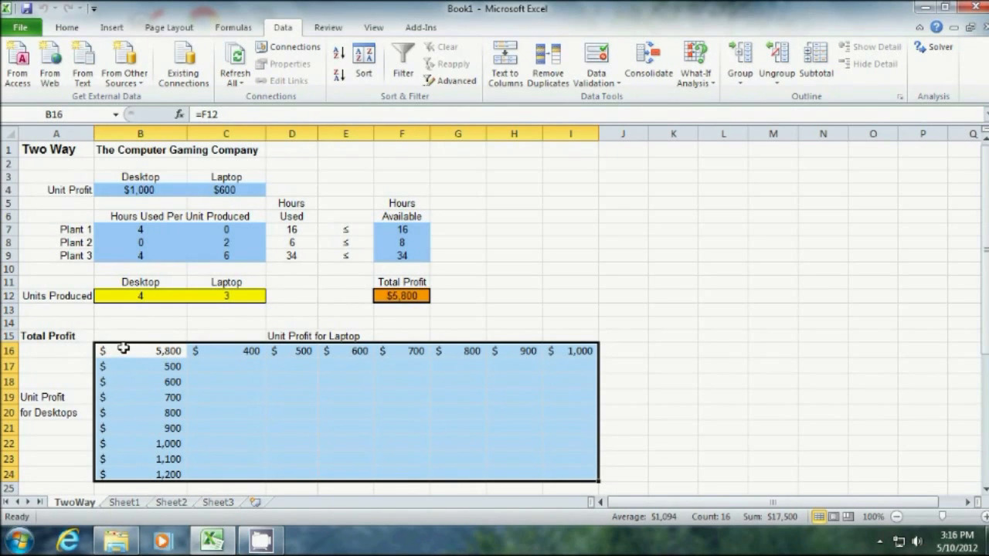
pyautogui.moveTo(136, 343)
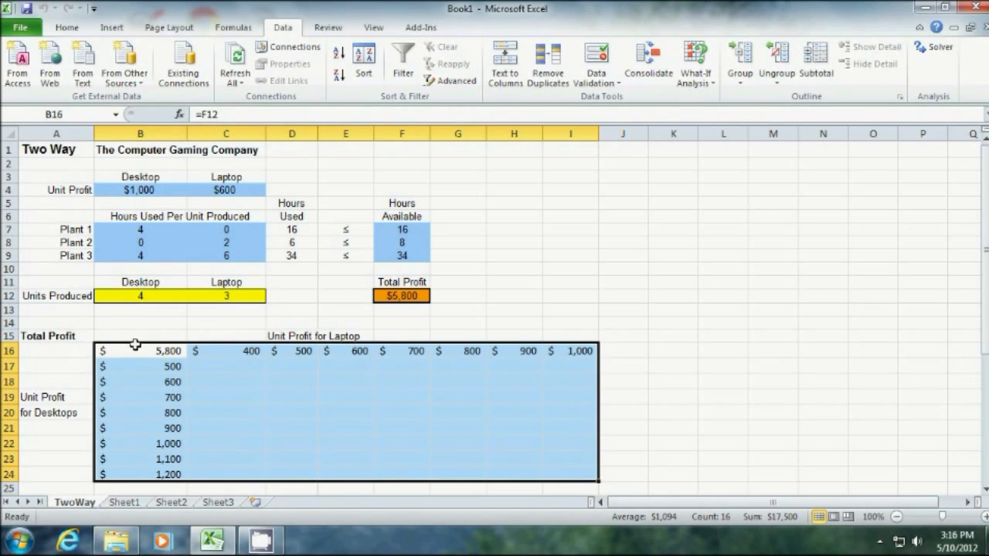
pyautogui.moveTo(325, 91)
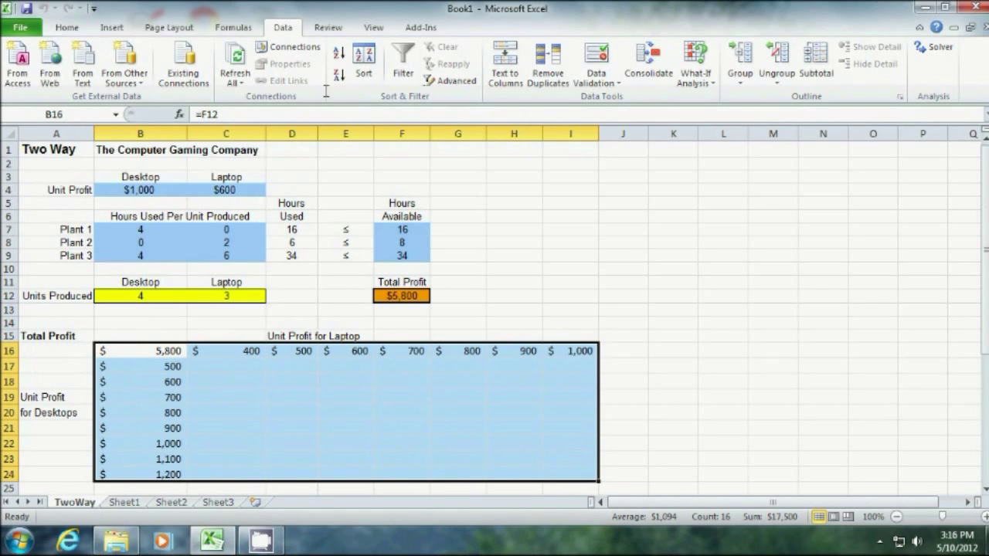
# Run SolverTable with laptop profit $C$4 as row input and desktop profit $B$4 as column input.
pyautogui.click(420, 28)
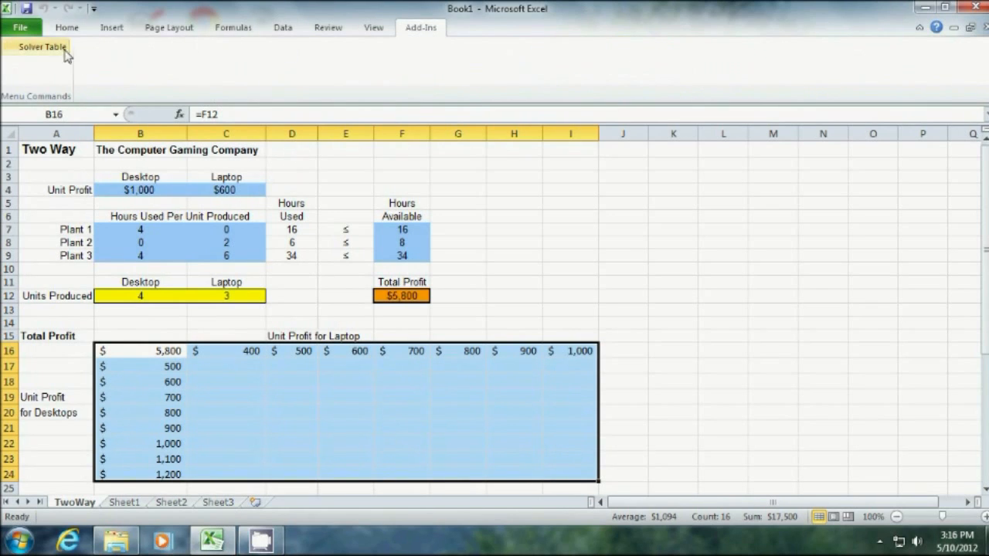
pyautogui.click(43, 46)
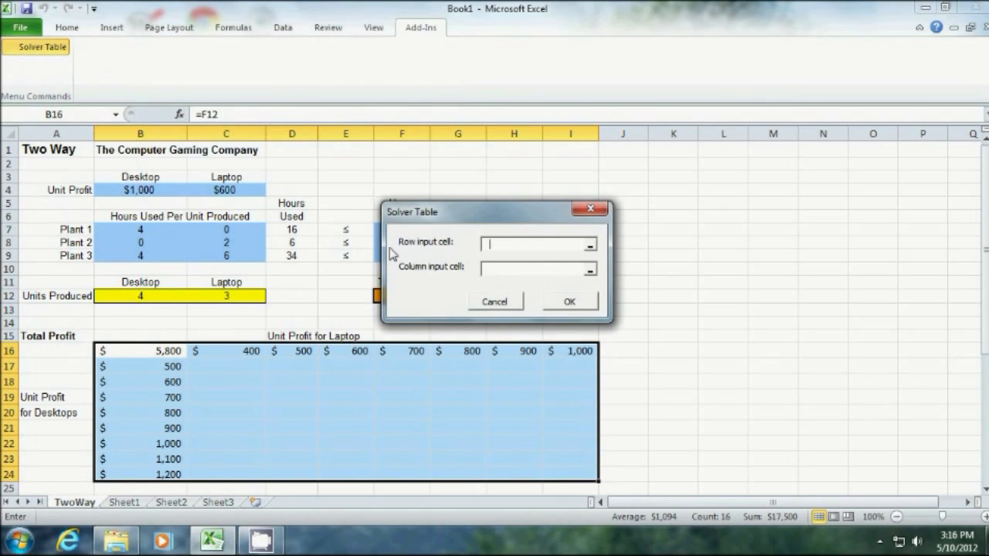
pyautogui.moveTo(590, 255)
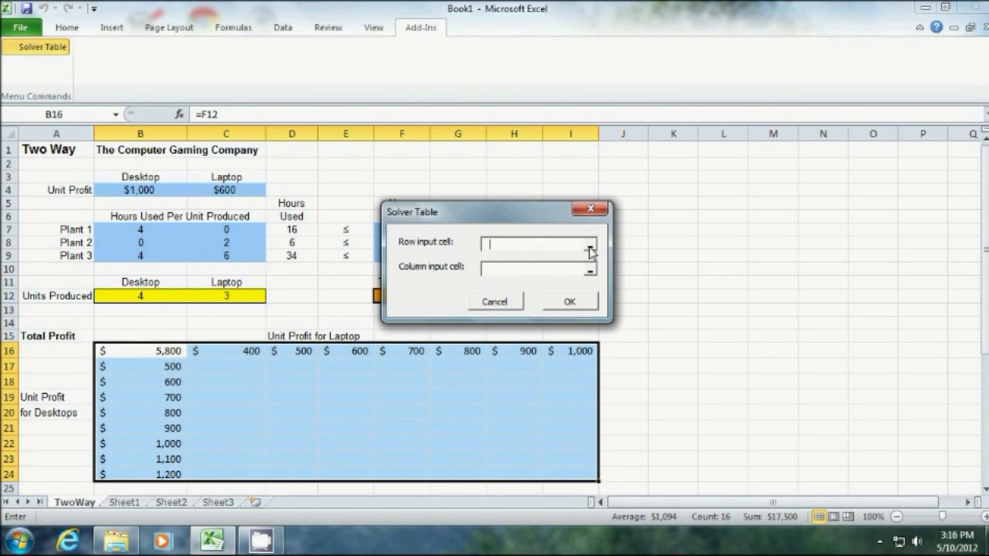
pyautogui.click(590, 244)
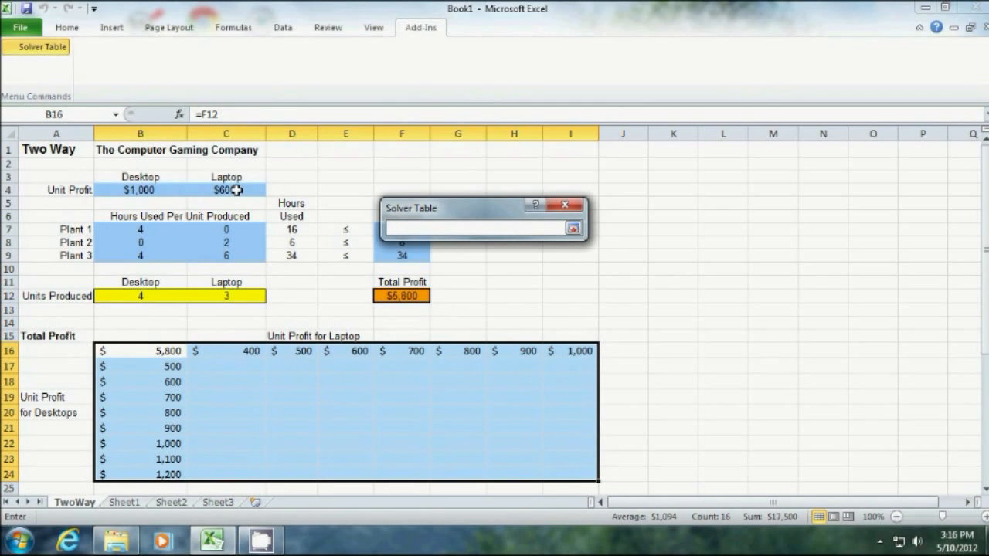
pyautogui.click(226, 190)
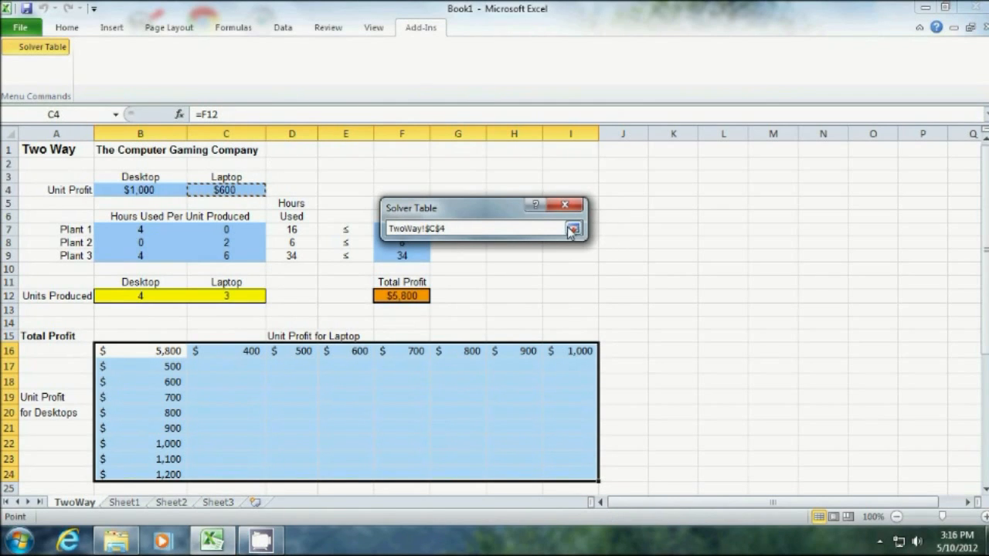
pyautogui.click(573, 229)
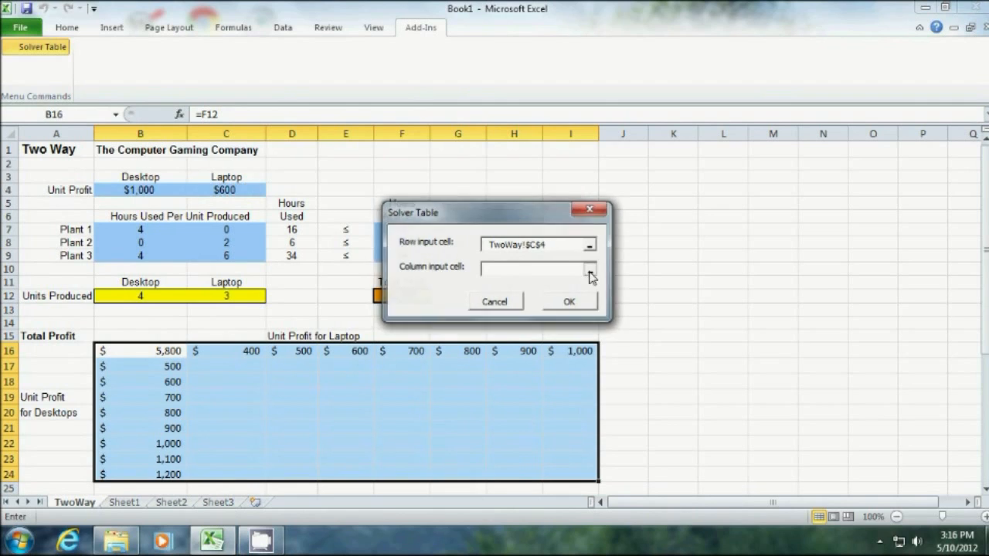
pyautogui.click(590, 267)
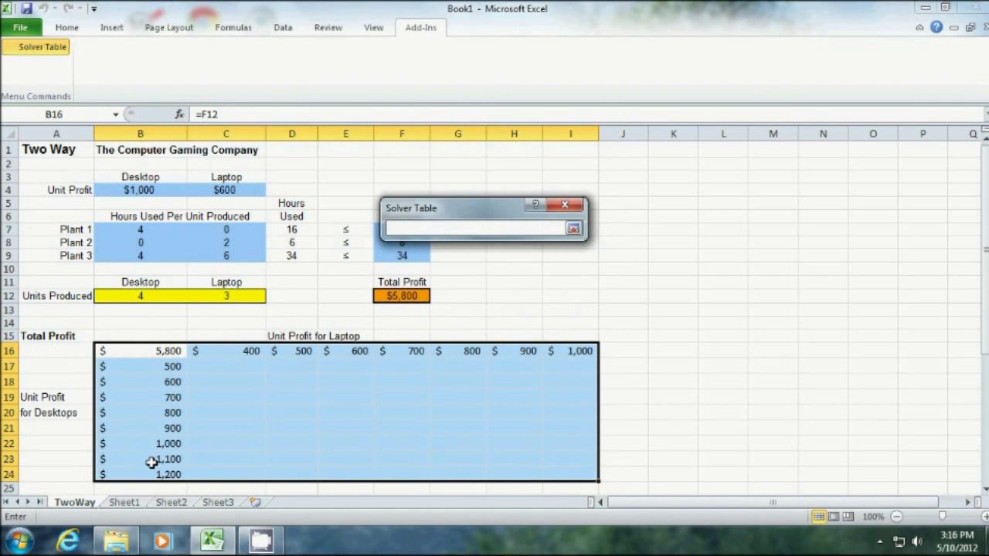
pyautogui.moveTo(151, 325)
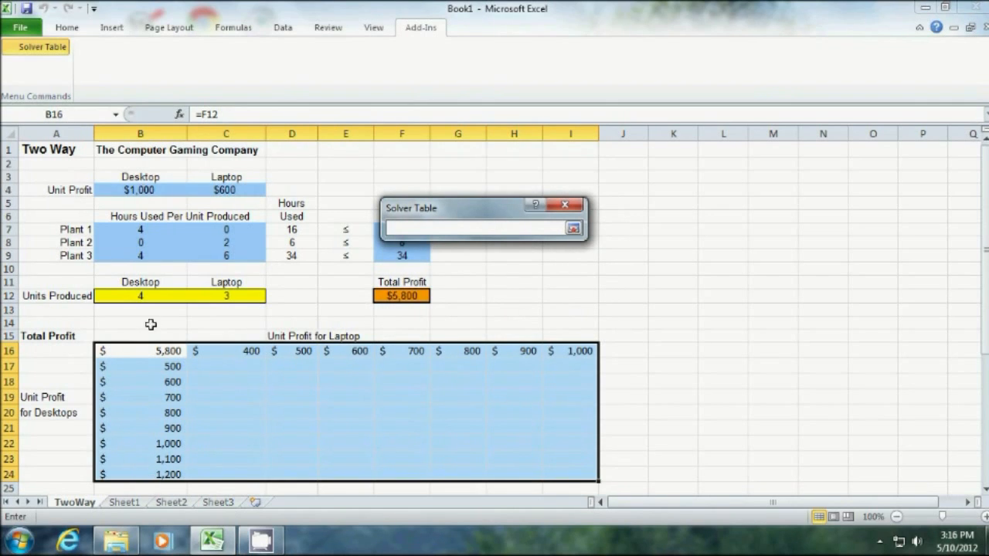
pyautogui.moveTo(139, 192)
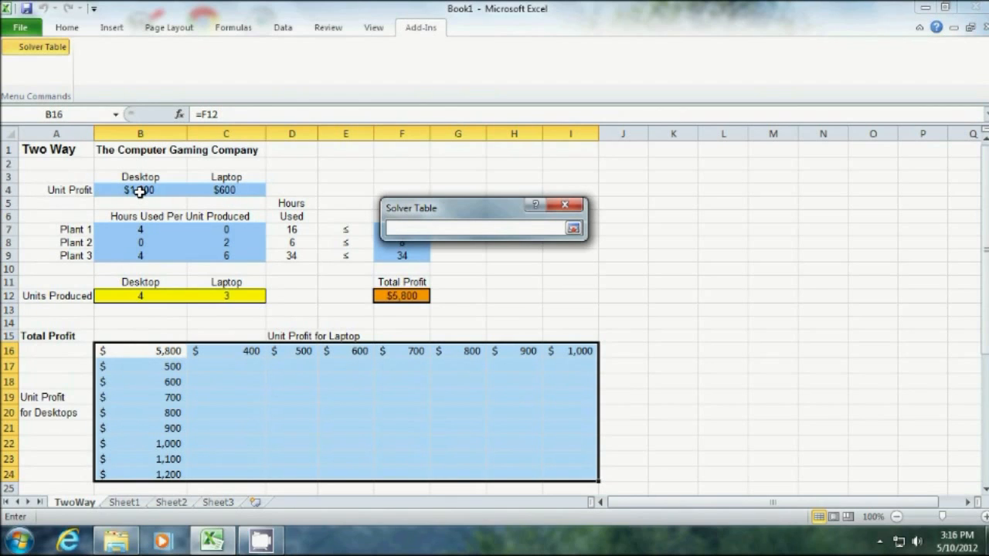
pyautogui.click(139, 190)
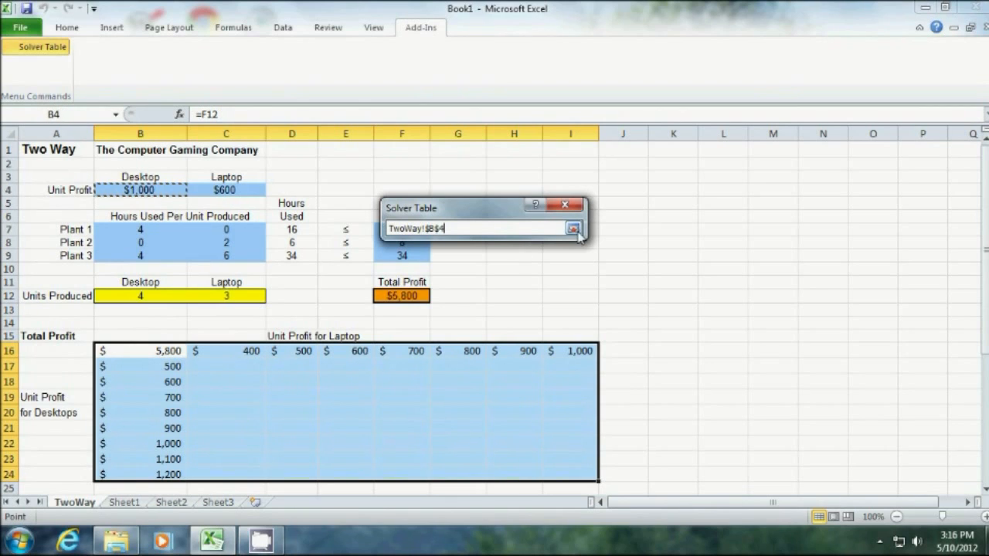
pyautogui.click(571, 228)
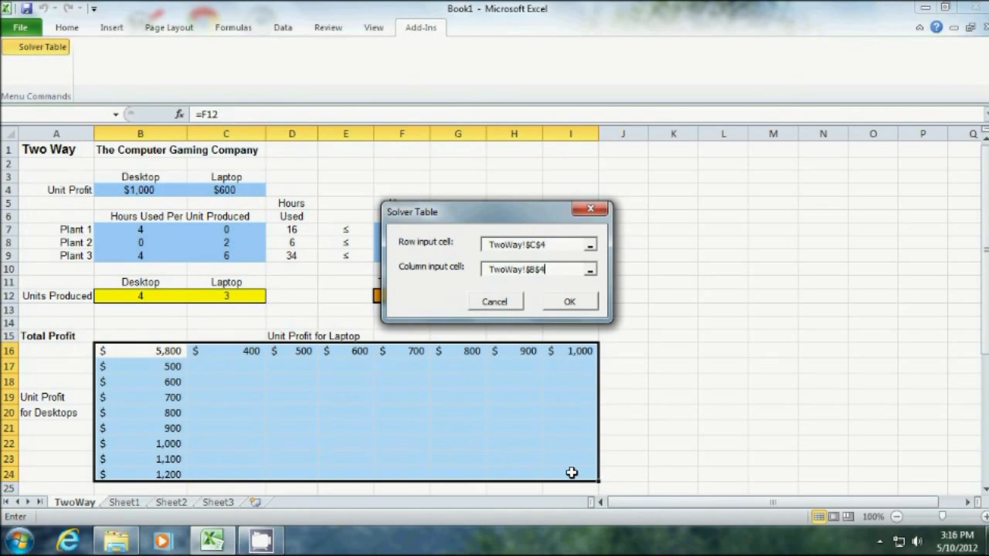
pyautogui.moveTo(199, 274)
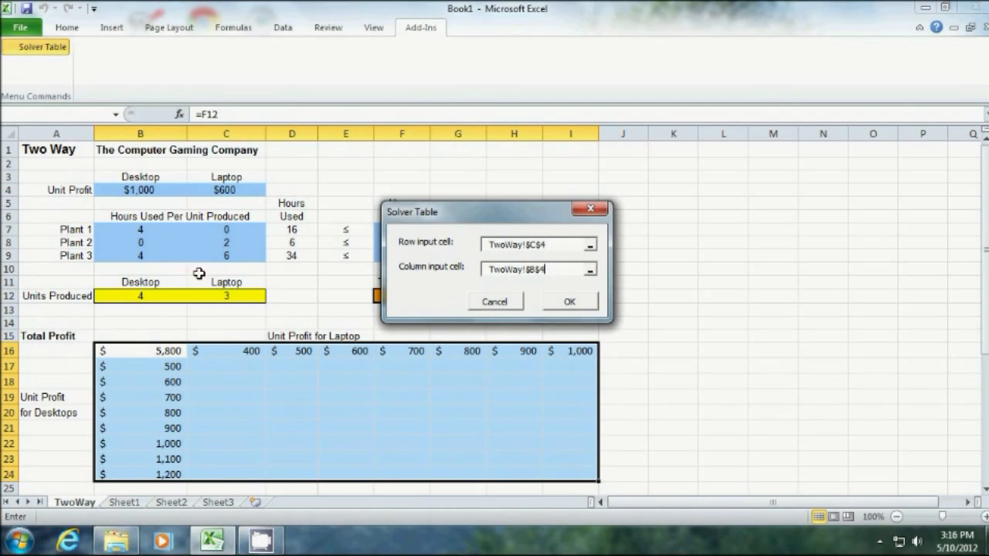
pyautogui.moveTo(152, 191)
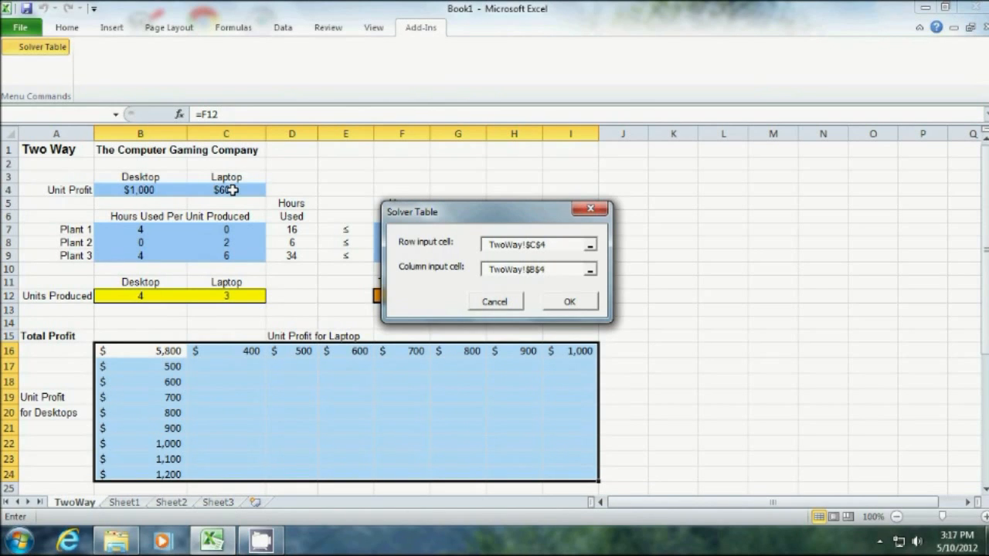
pyautogui.moveTo(383, 202)
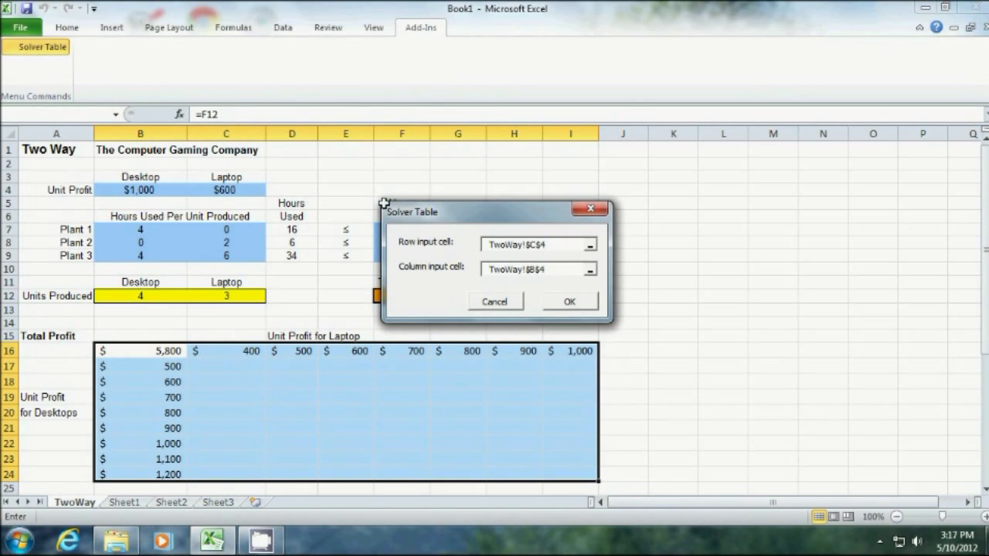
pyautogui.click(569, 301)
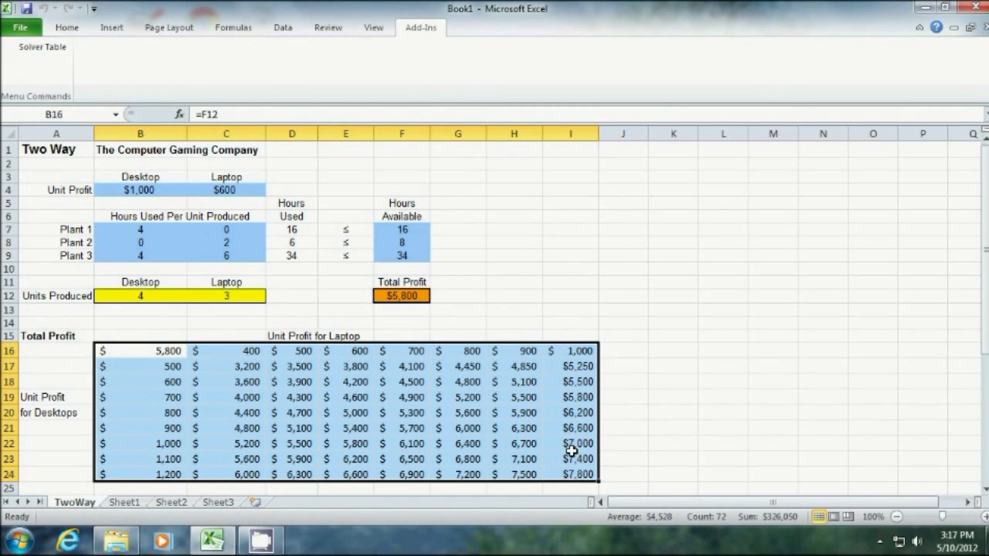
pyautogui.moveTo(256, 338)
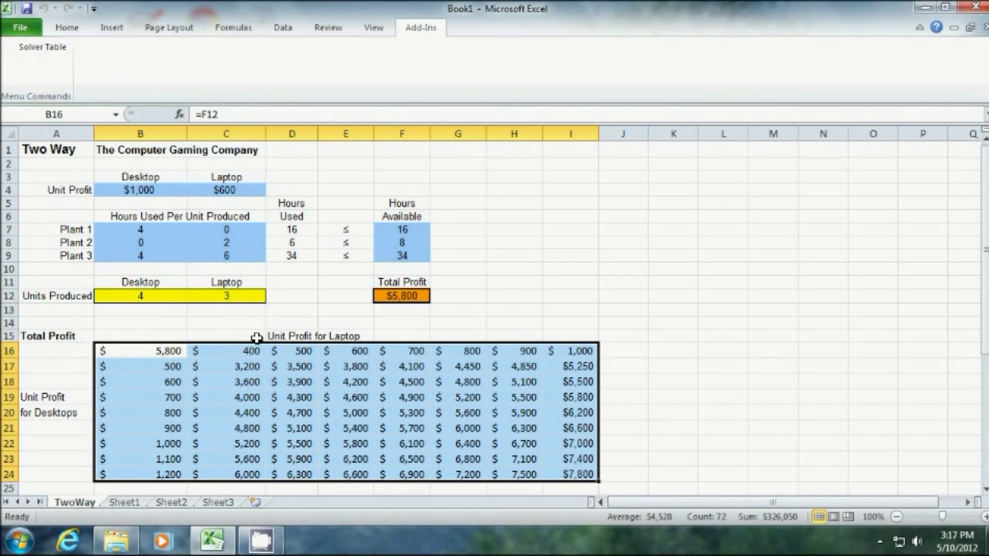
pyautogui.moveTo(439, 389)
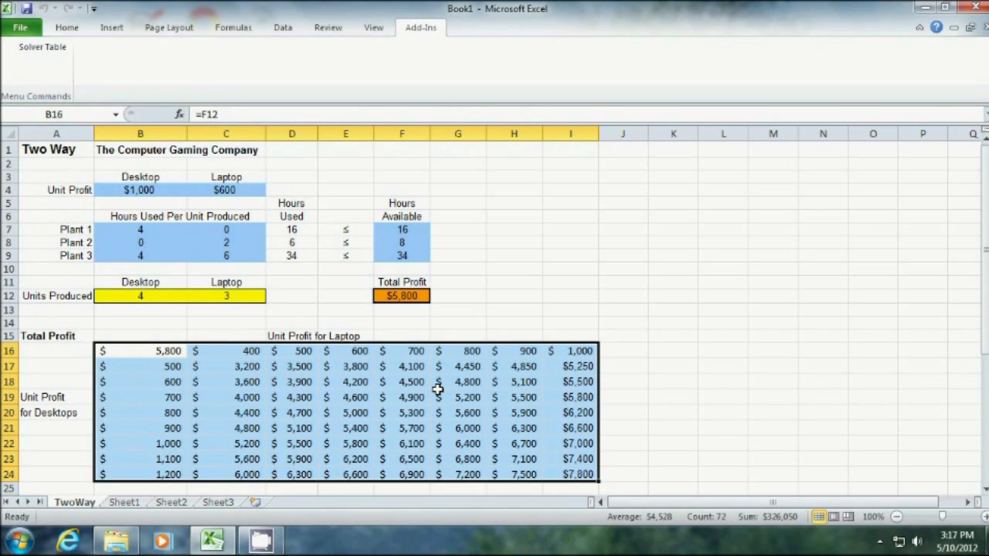
# Select the row-16 laptop profit values and switch to the Home formatting commands.
pyautogui.click(346, 398)
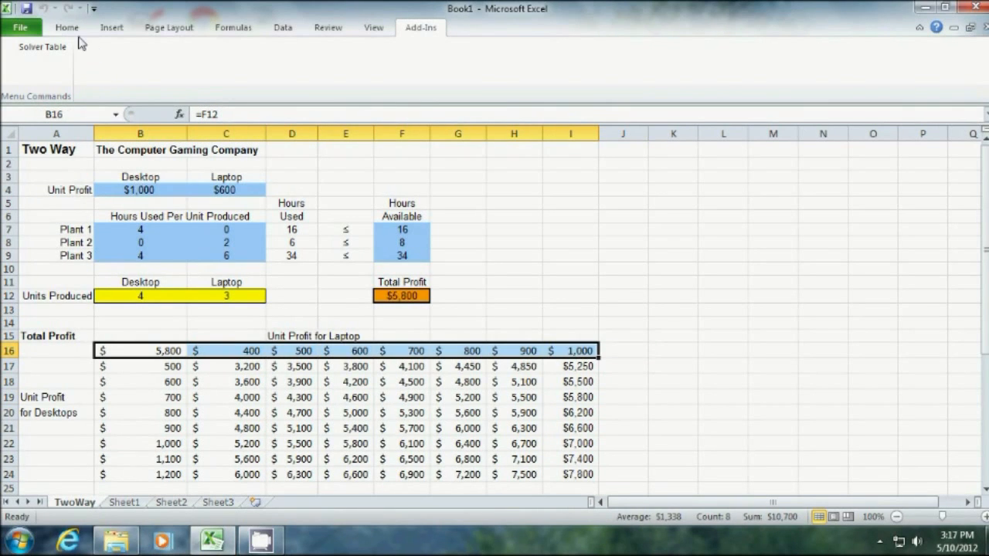
pyautogui.click(66, 28)
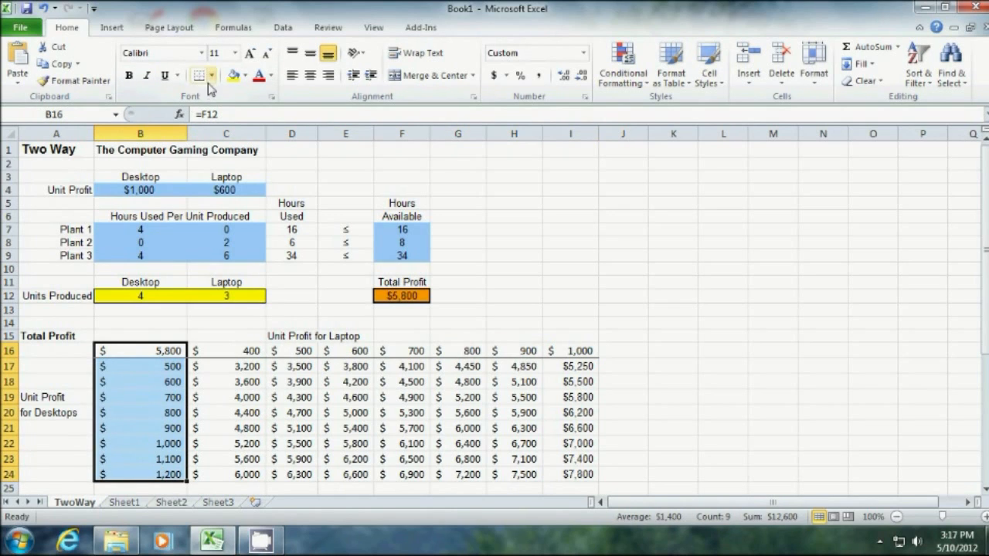
# Review computed total profits in E17, C18, D18 to D20, E18 and F18, then move down to the Units Produced table.
pyautogui.click(213, 74)
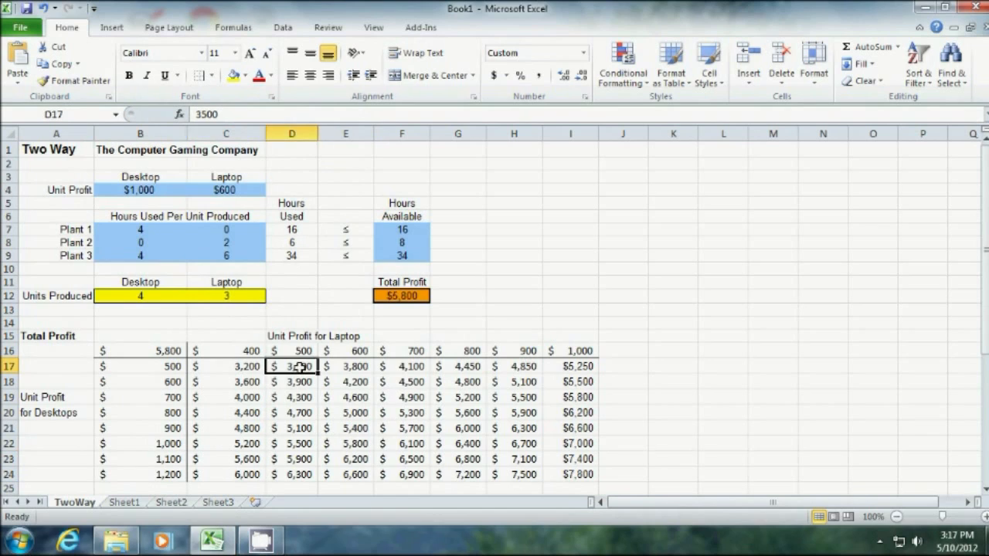
pyautogui.click(346, 367)
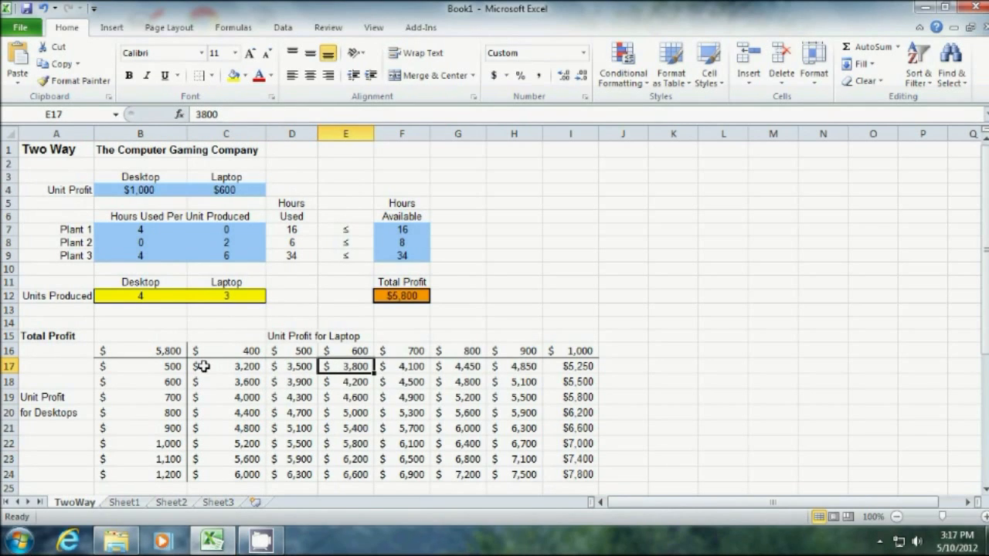
pyautogui.click(226, 365)
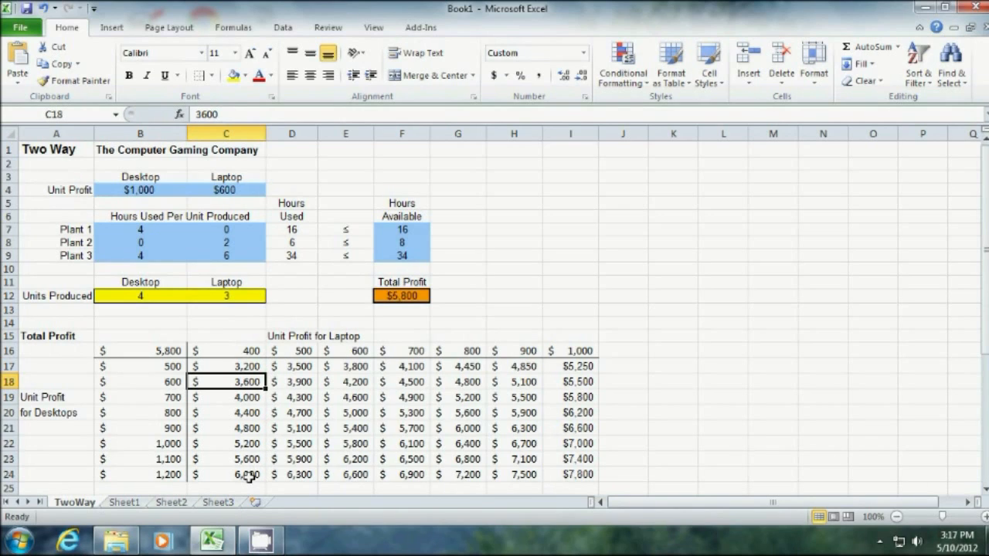
pyautogui.moveTo(255, 366)
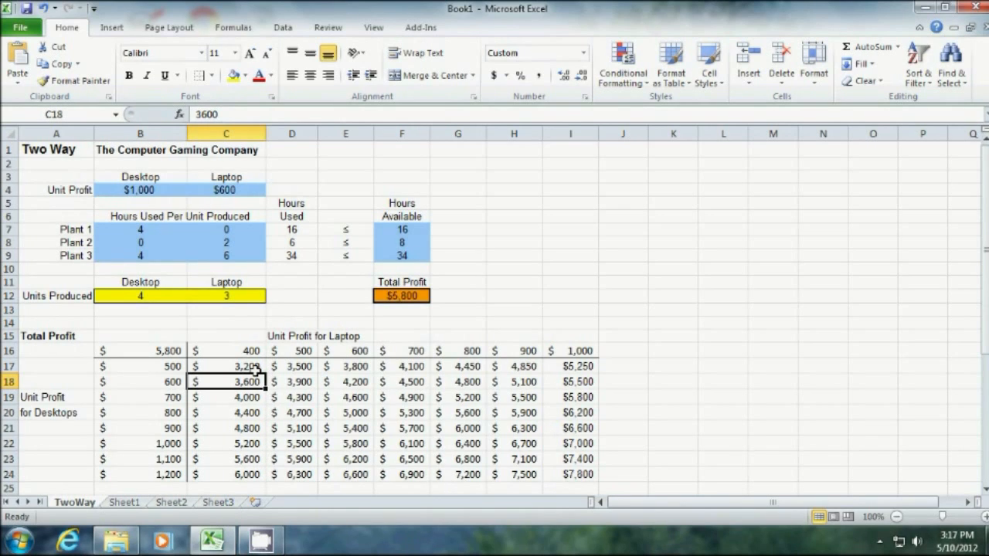
pyautogui.moveTo(316, 364)
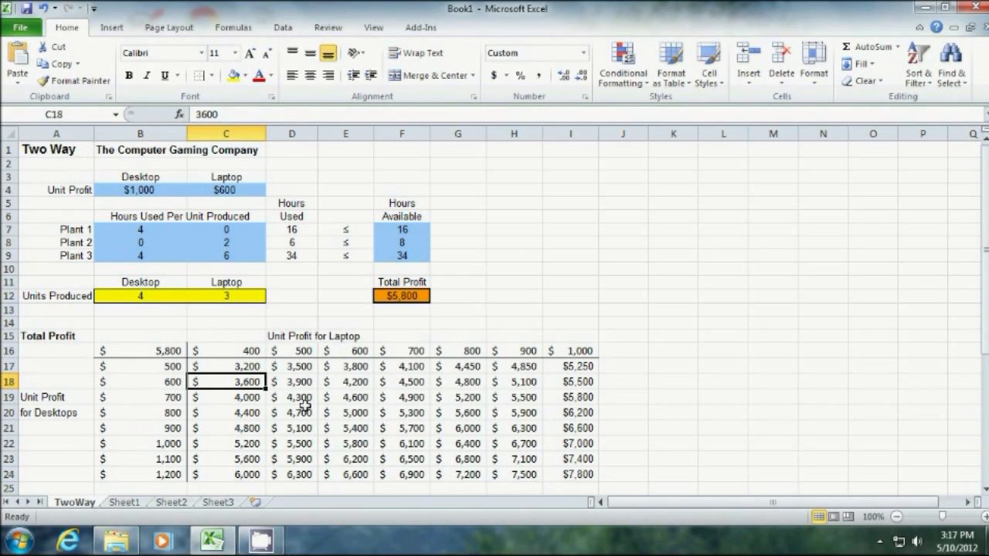
pyautogui.click(290, 413)
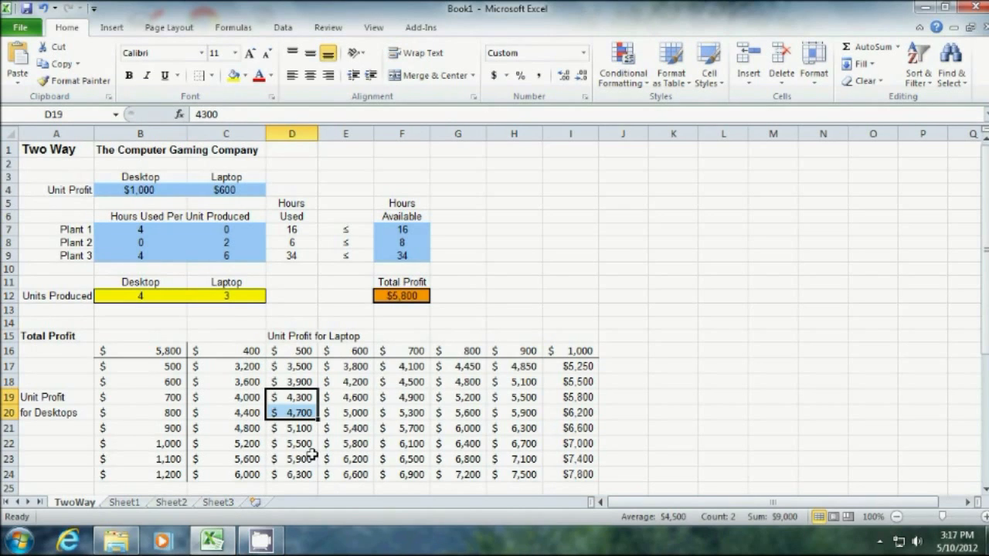
pyautogui.click(292, 382)
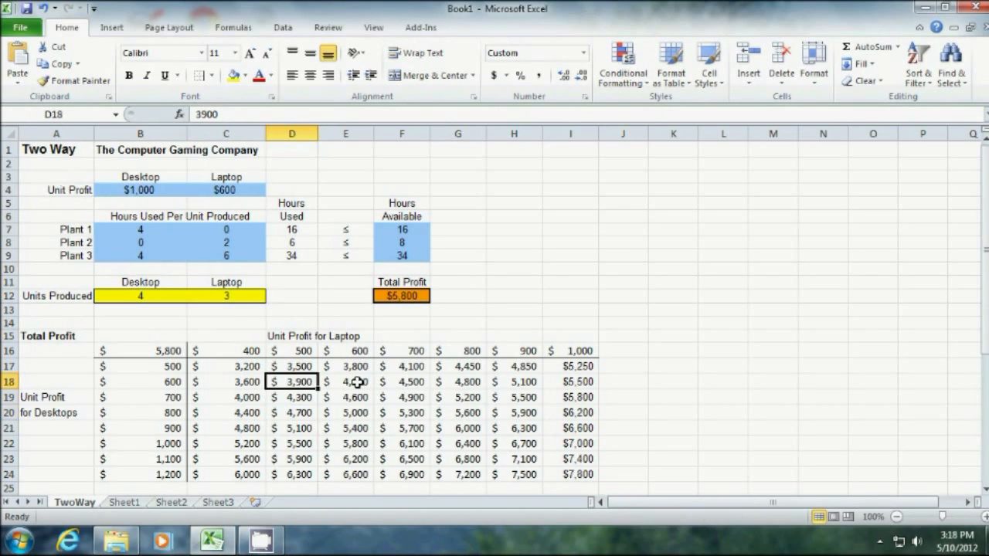
pyautogui.click(346, 382)
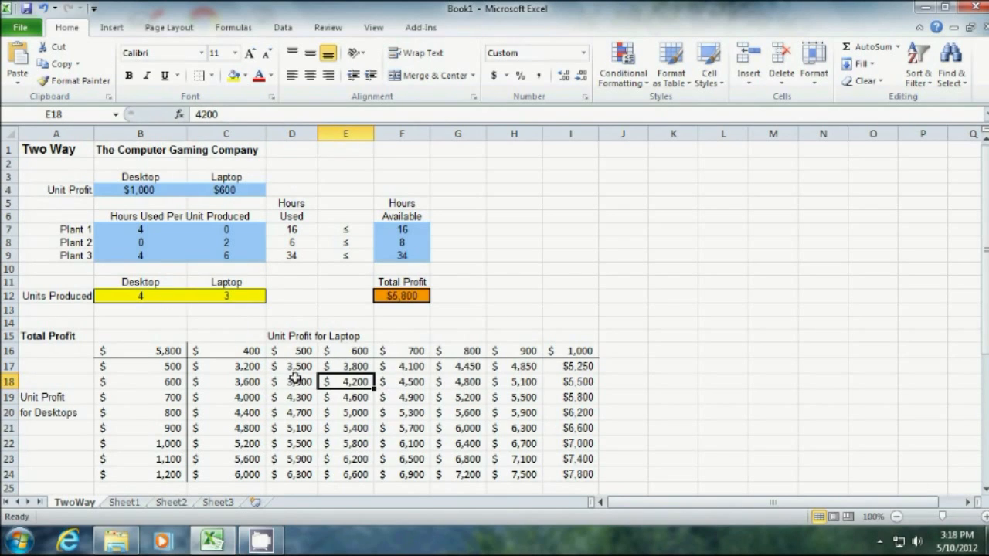
pyautogui.click(401, 382)
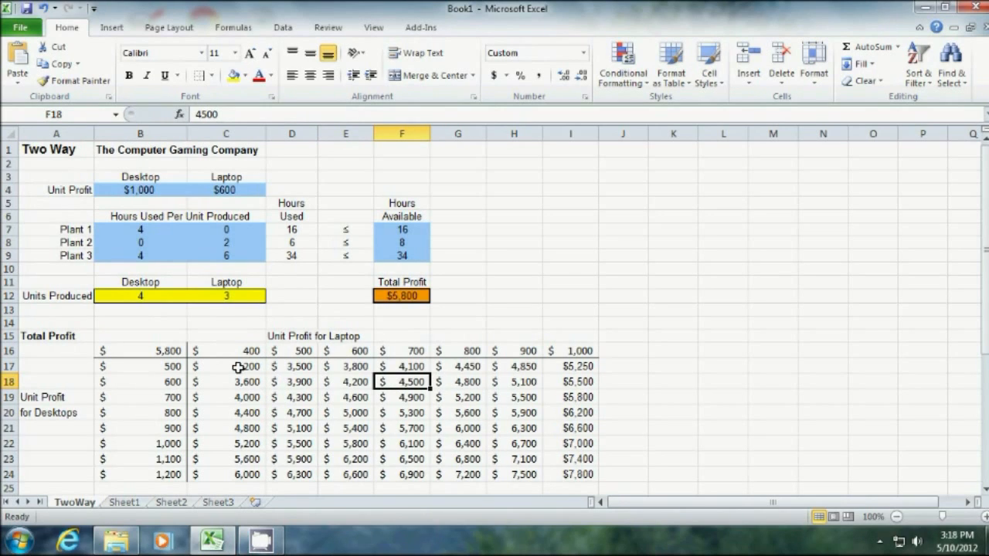
pyautogui.moveTo(377, 368)
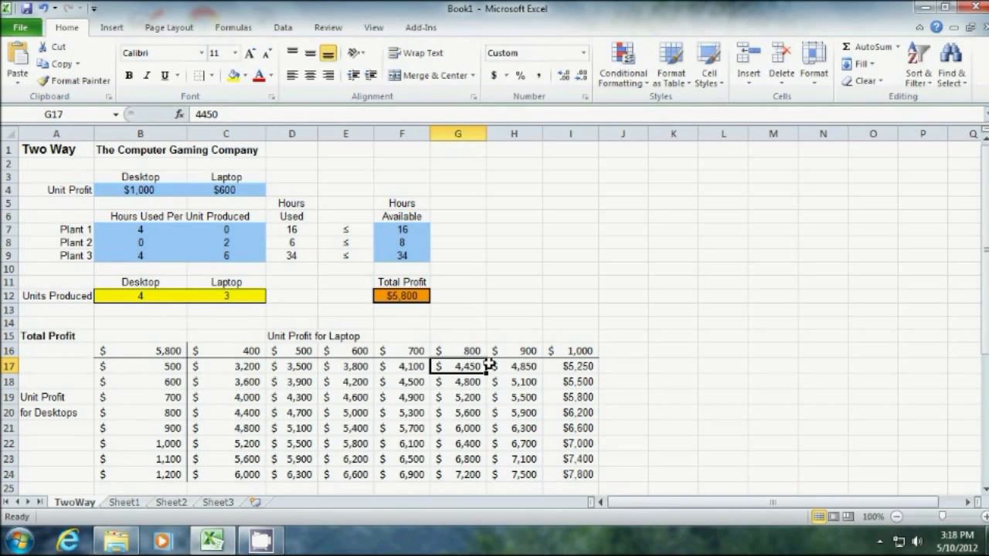
pyautogui.moveTo(225, 210)
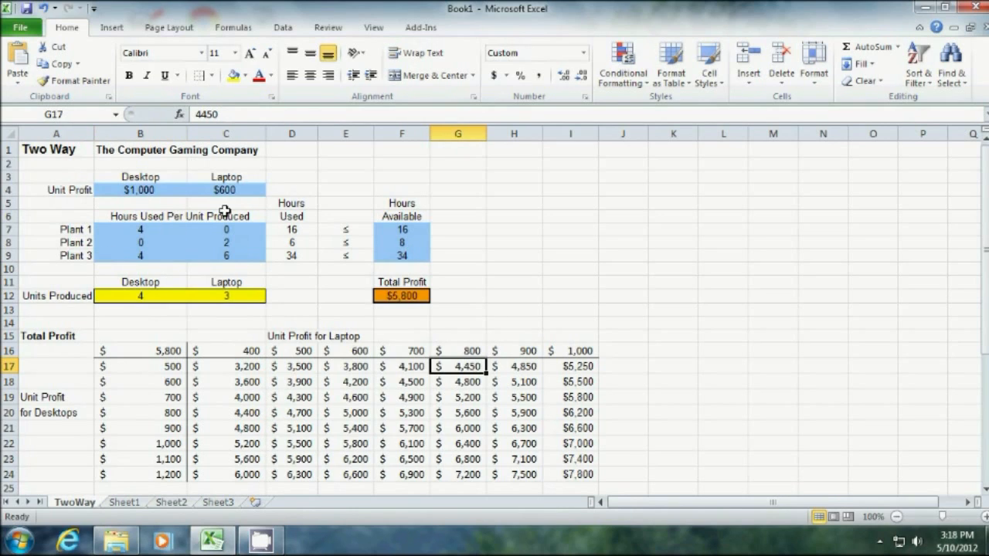
pyautogui.moveTo(140, 188)
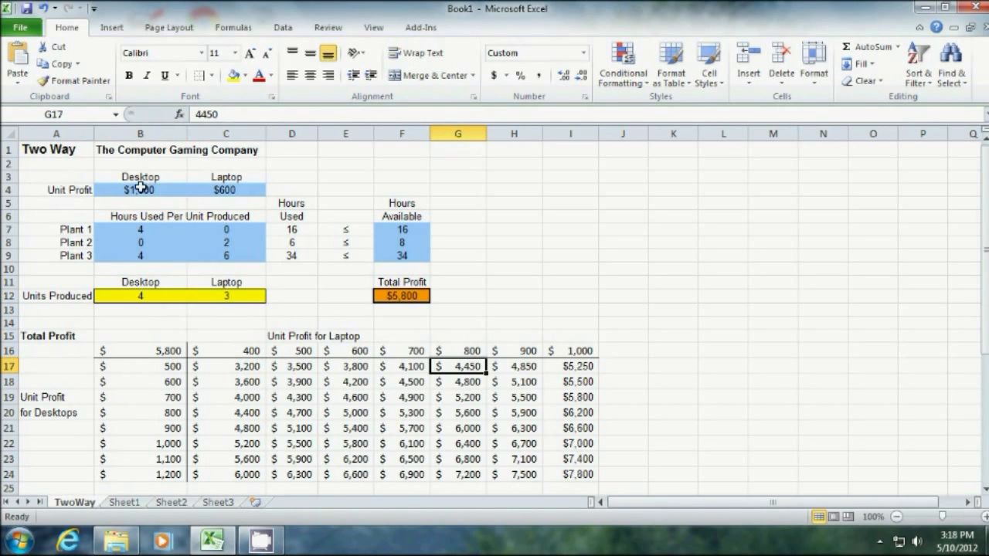
pyautogui.moveTo(240, 294)
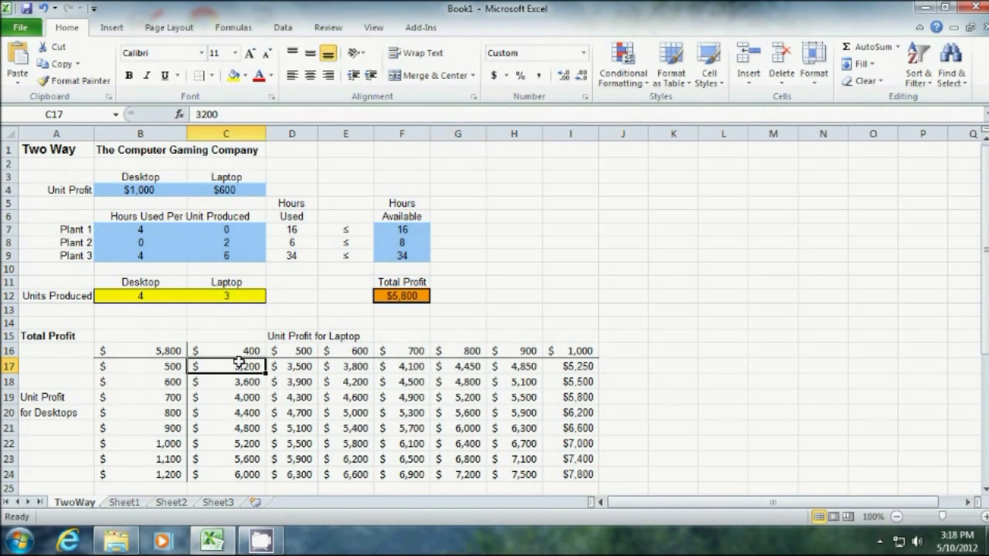
pyautogui.scroll(-3)
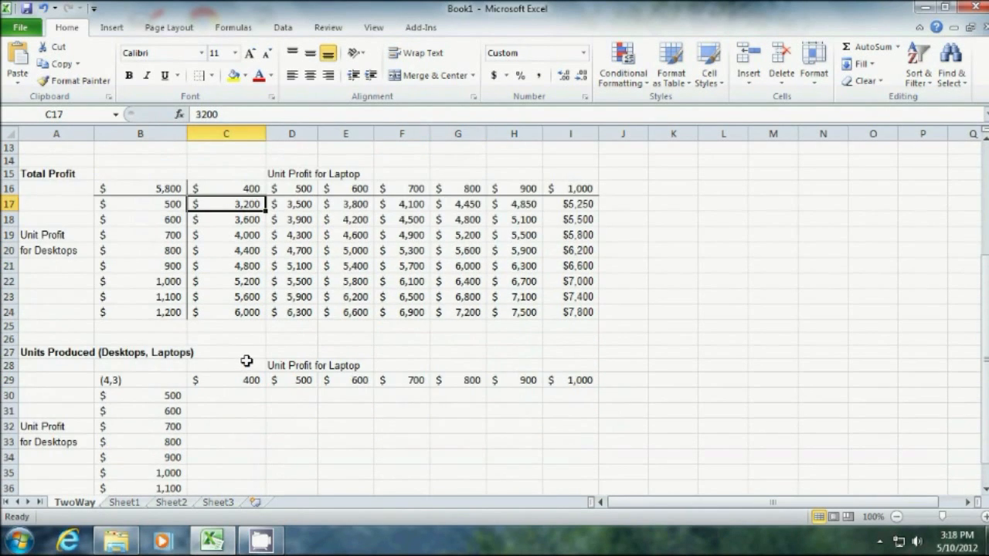
pyautogui.scroll(-3)
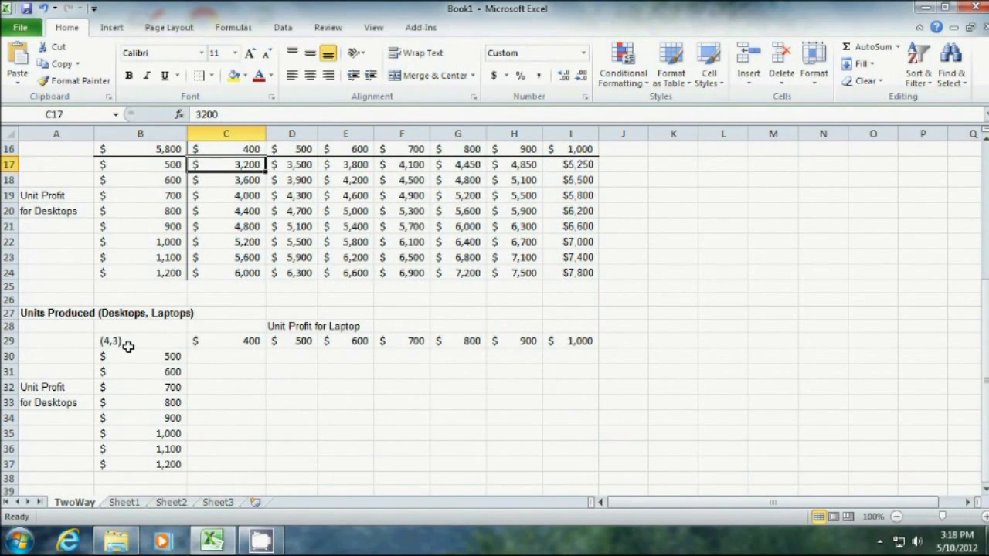
pyautogui.click(139, 341)
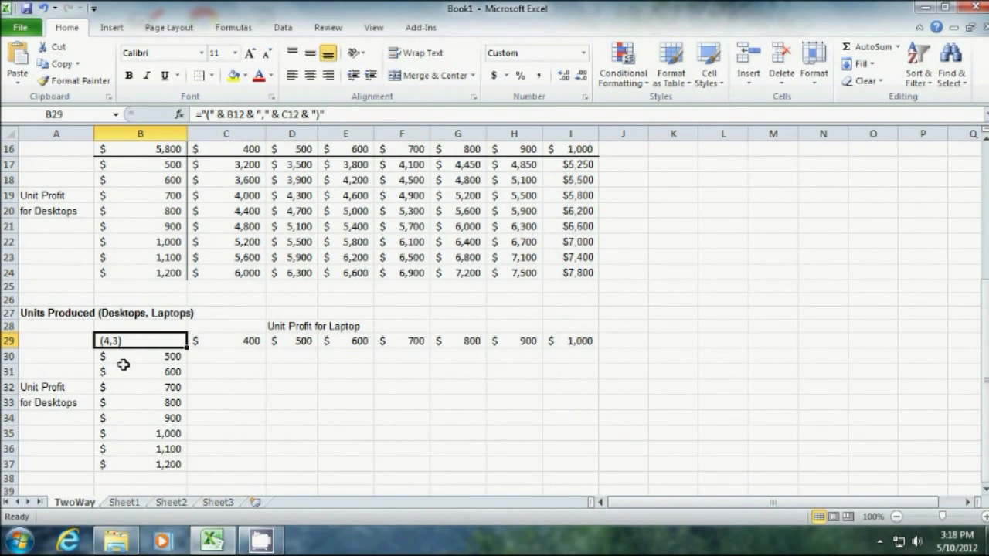
pyautogui.moveTo(173, 194)
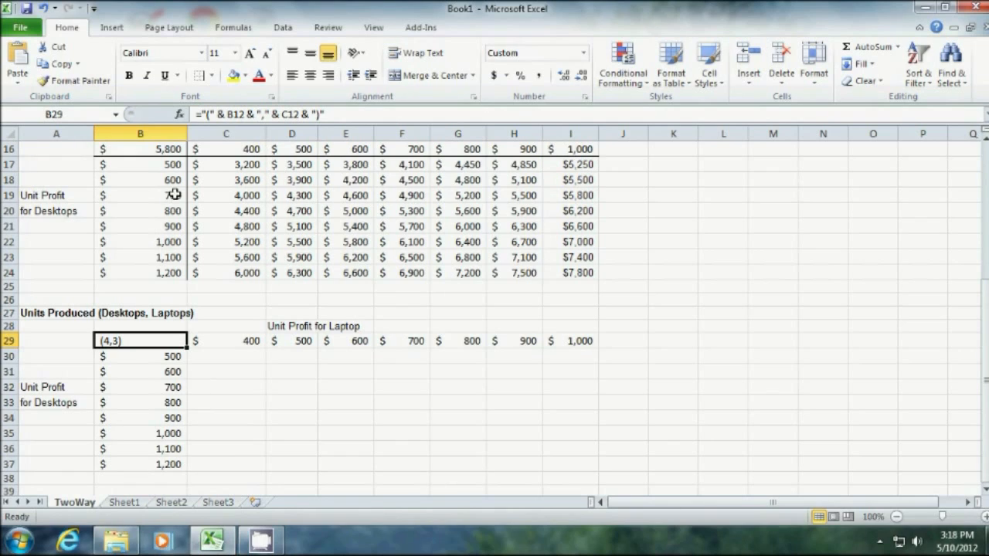
pyautogui.moveTo(362, 320)
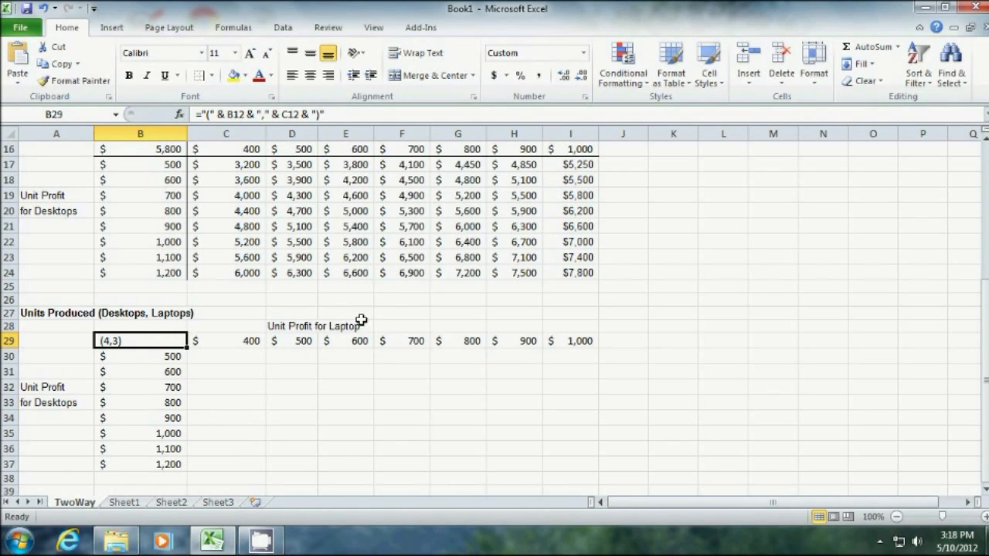
pyautogui.moveTo(214, 354)
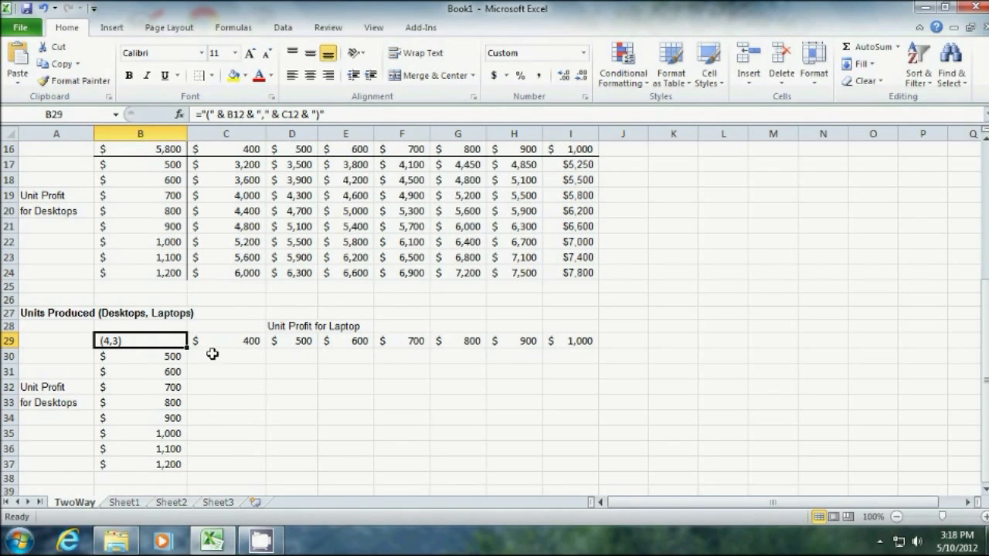
pyautogui.moveTo(106, 331)
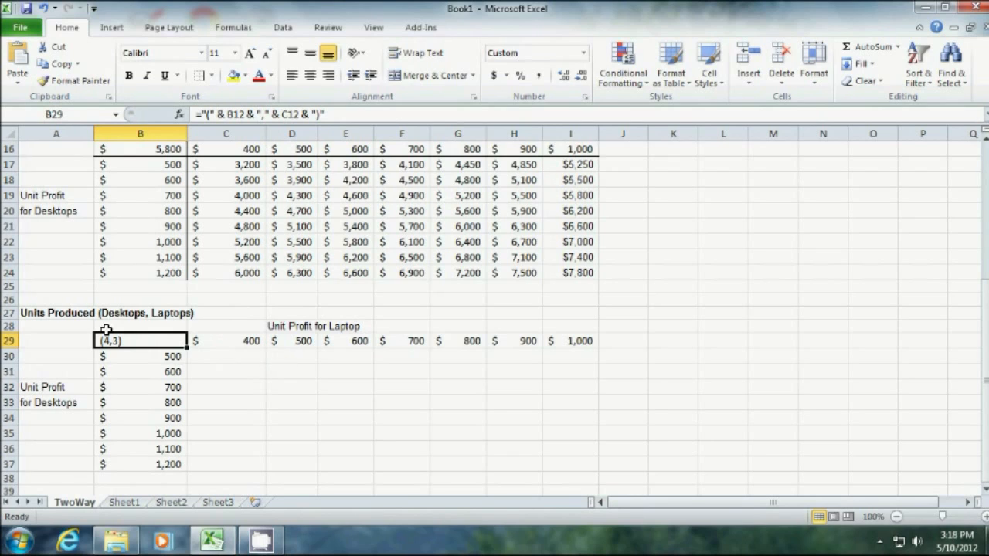
pyautogui.moveTo(132, 310)
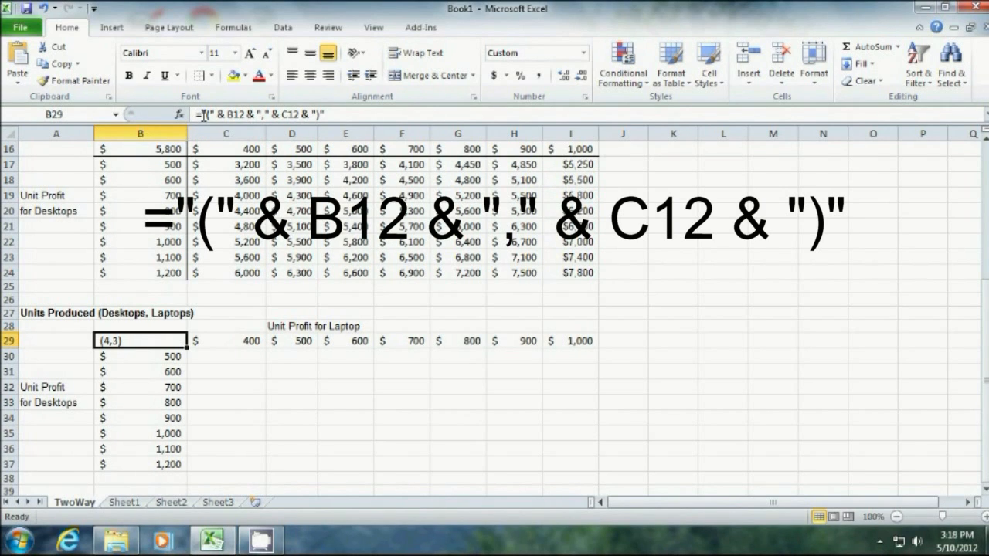
pyautogui.doubleClick(139, 341)
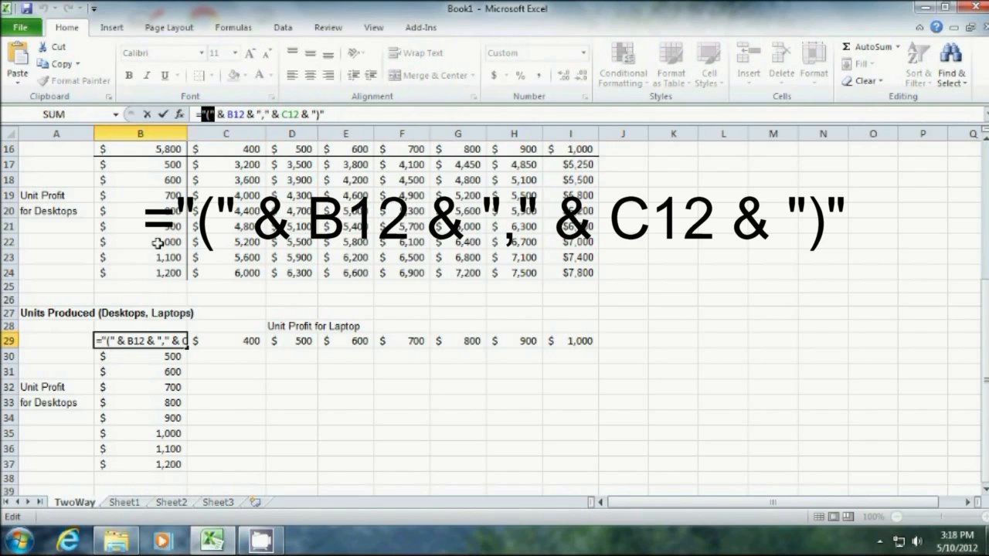
pyautogui.moveTo(219, 121)
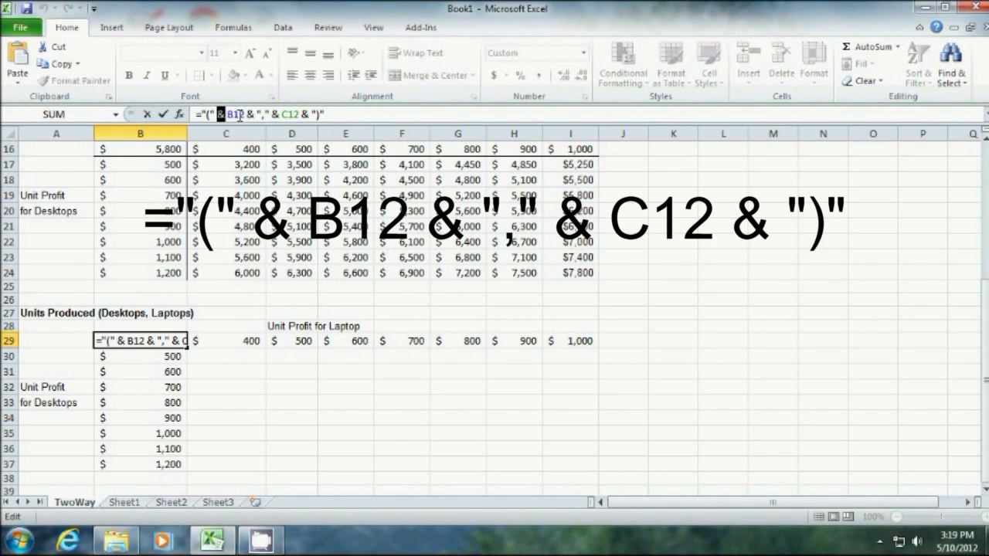
pyautogui.moveTo(250, 114)
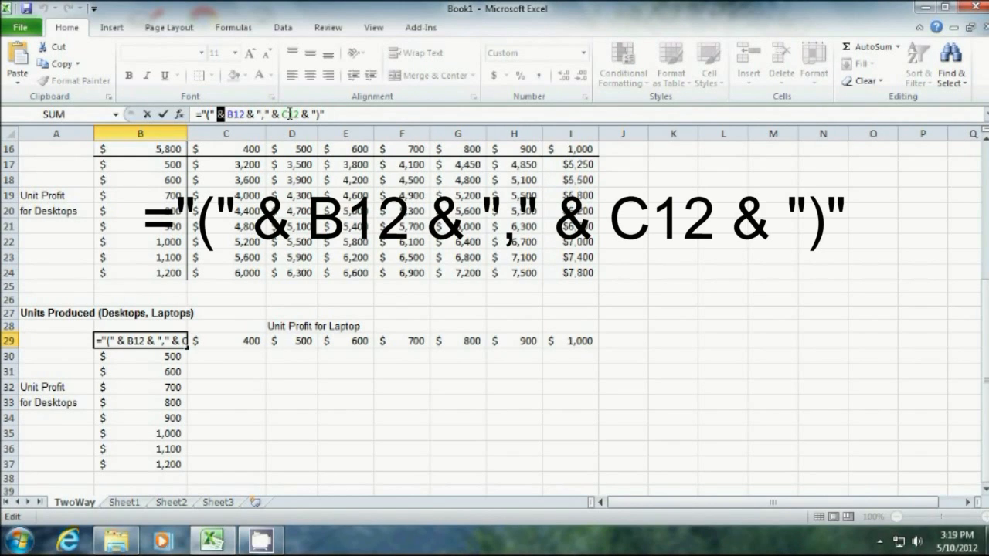
pyautogui.moveTo(346, 164)
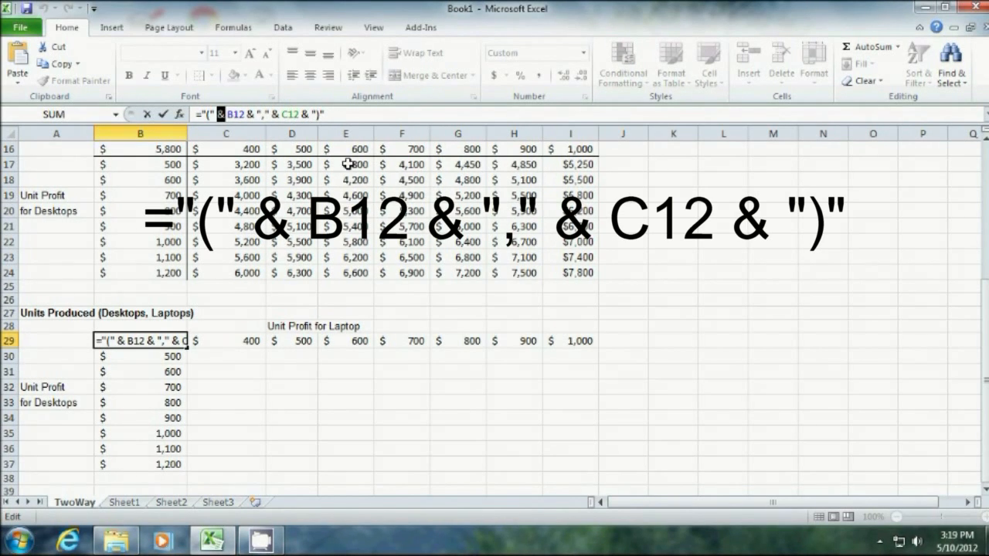
pyautogui.moveTo(204, 408)
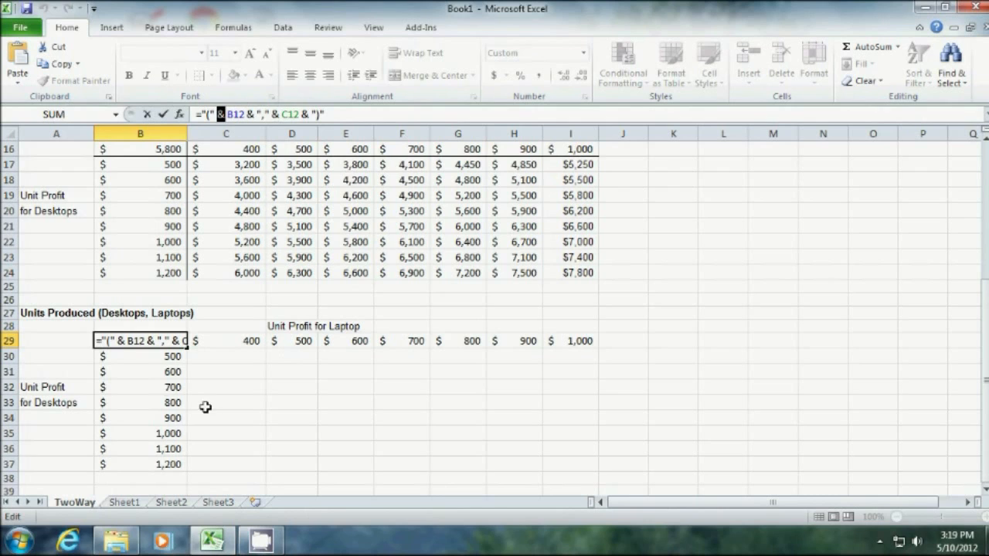
# Leave the (4,3) corner formula unchanged and select the Units Produced grid B29:I37.
pyautogui.click(290, 355)
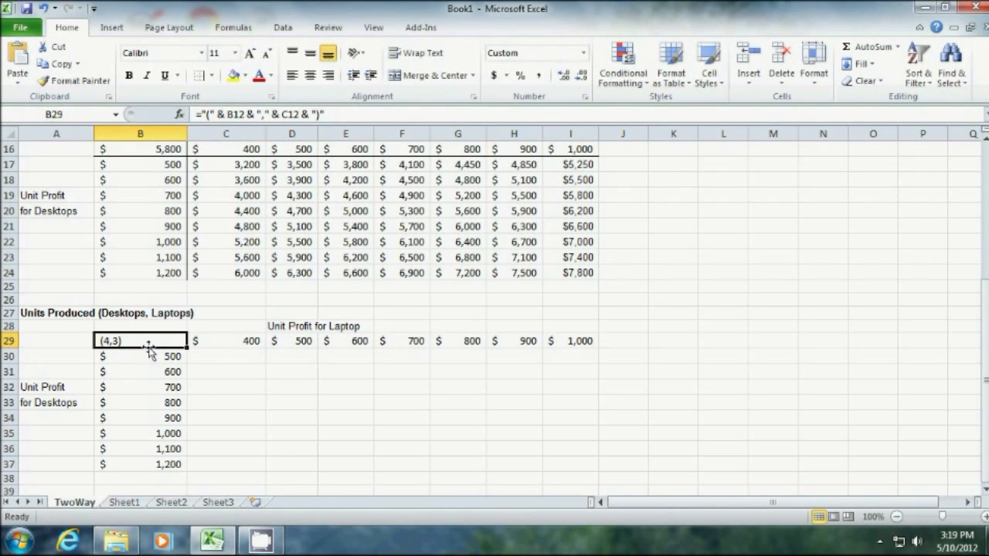
pyautogui.moveTo(139, 341); pyautogui.dragTo(574, 464)
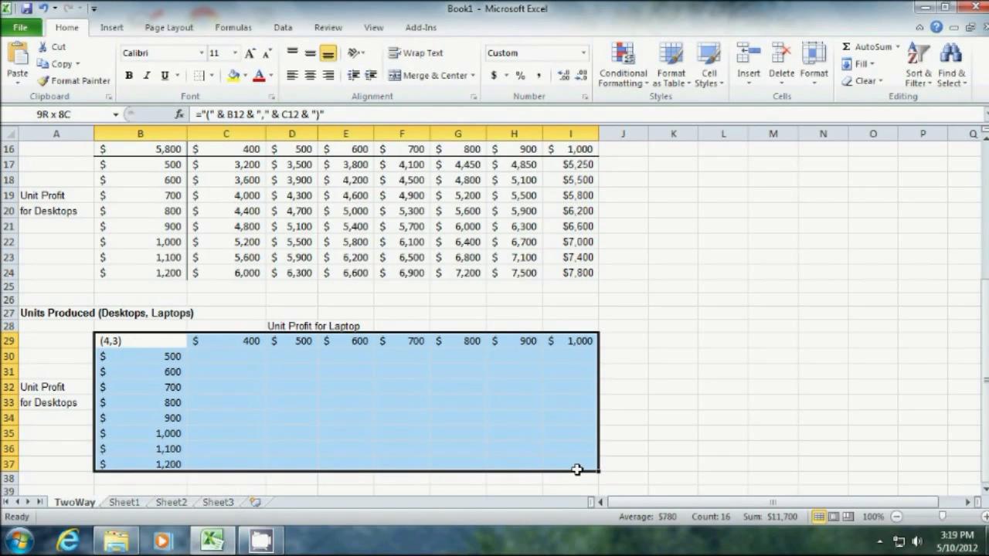
pyautogui.click(420, 28)
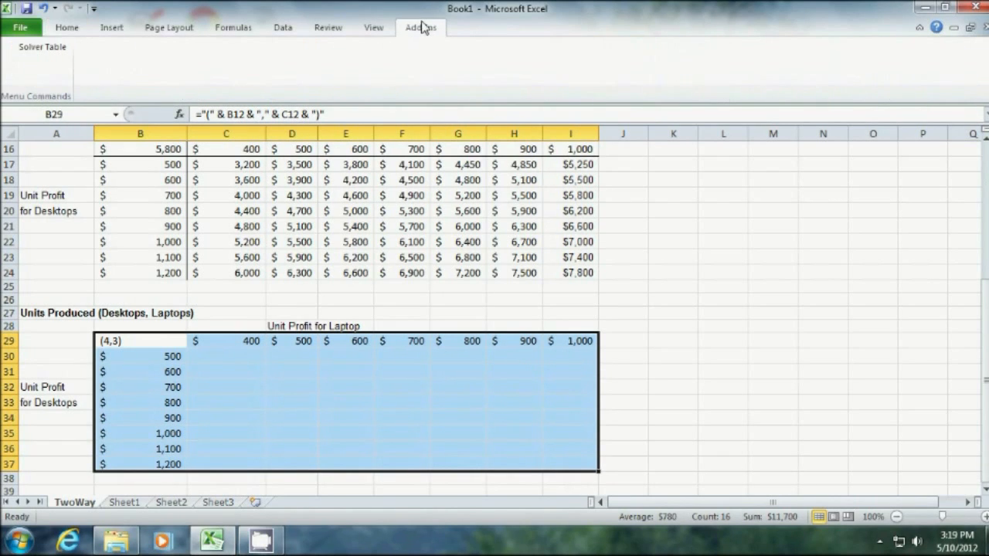
# Start SolverTable for the Units Produced grid with laptop profit C4 as row input and desktop profit B4 as column input.
pyautogui.click(43, 46)
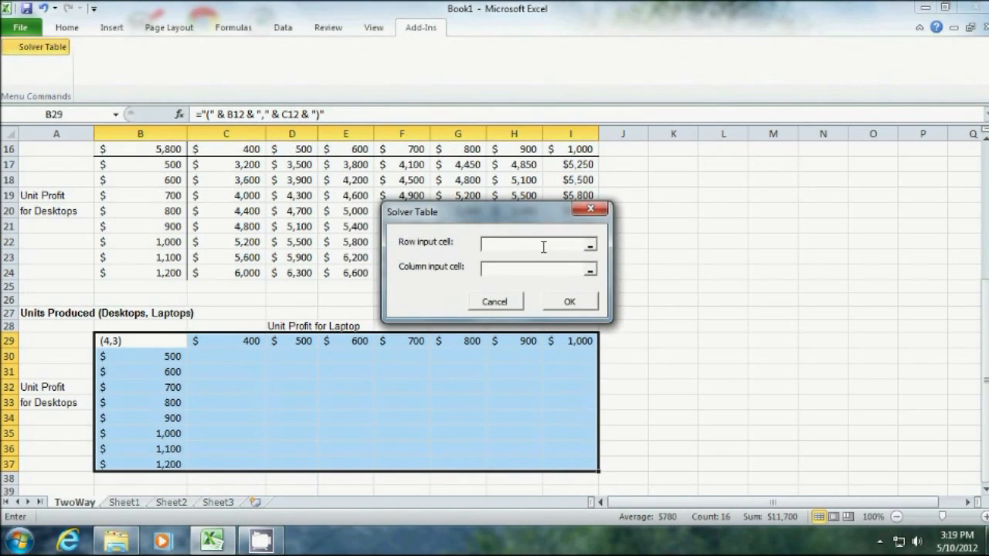
pyautogui.moveTo(563, 352)
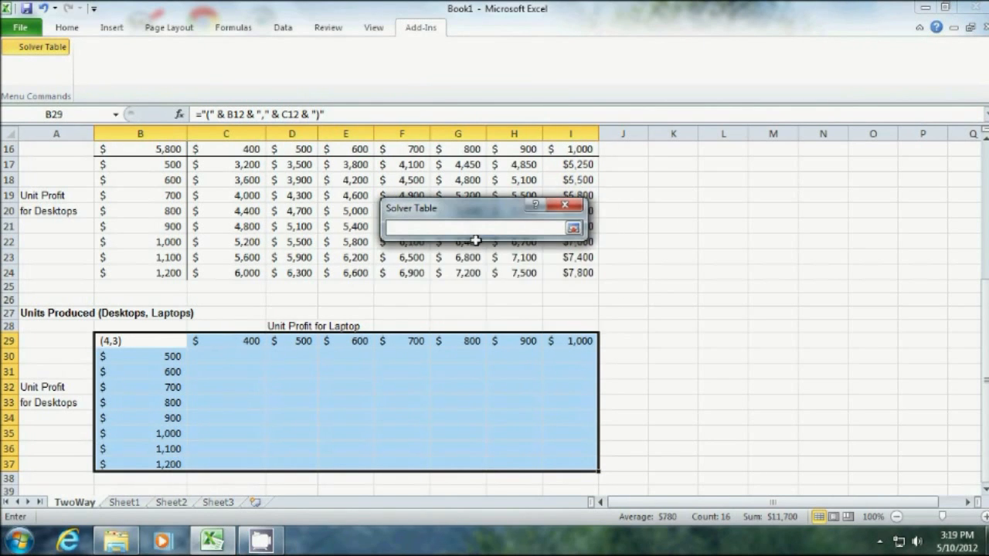
pyautogui.scroll(3)
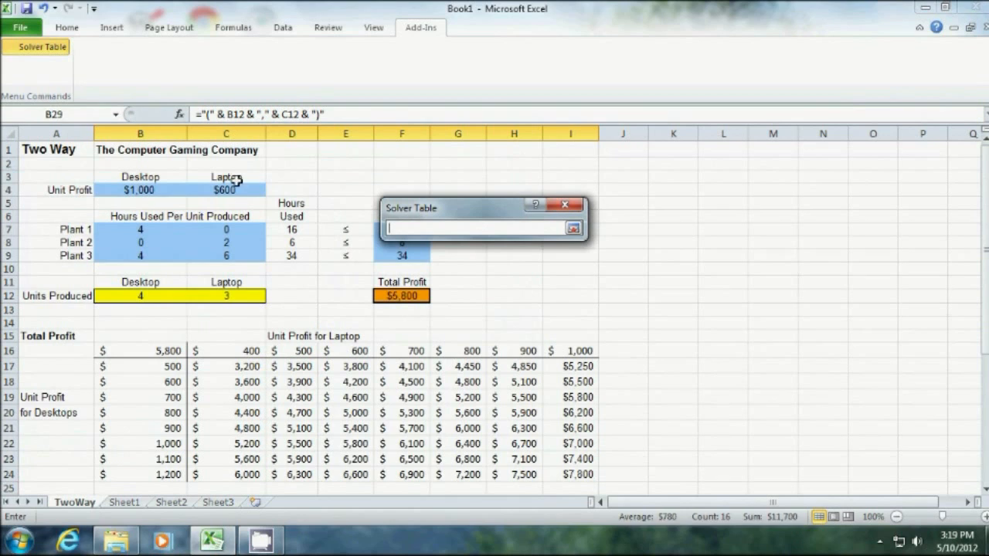
pyautogui.click(225, 189)
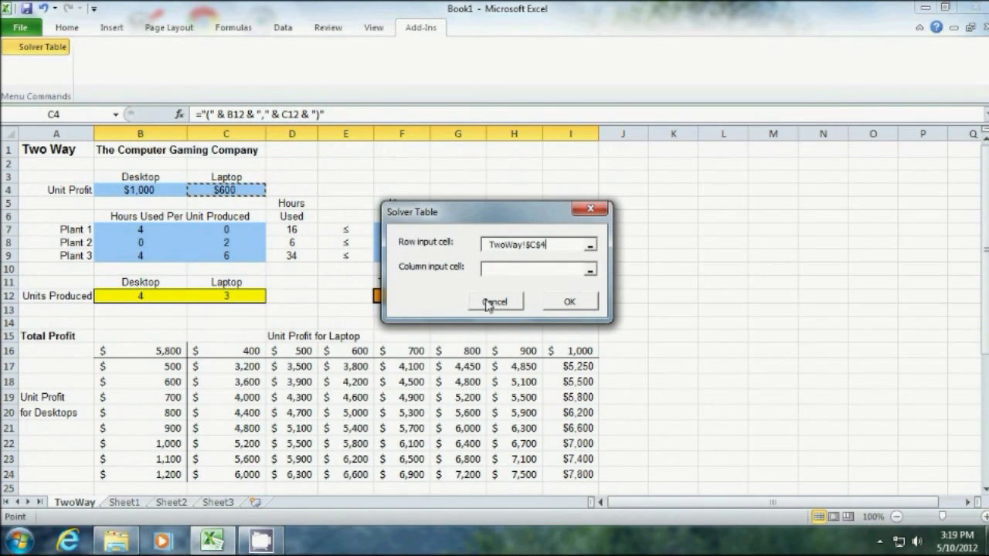
pyautogui.click(587, 269)
pyautogui.write('TwoWay!$B$4')
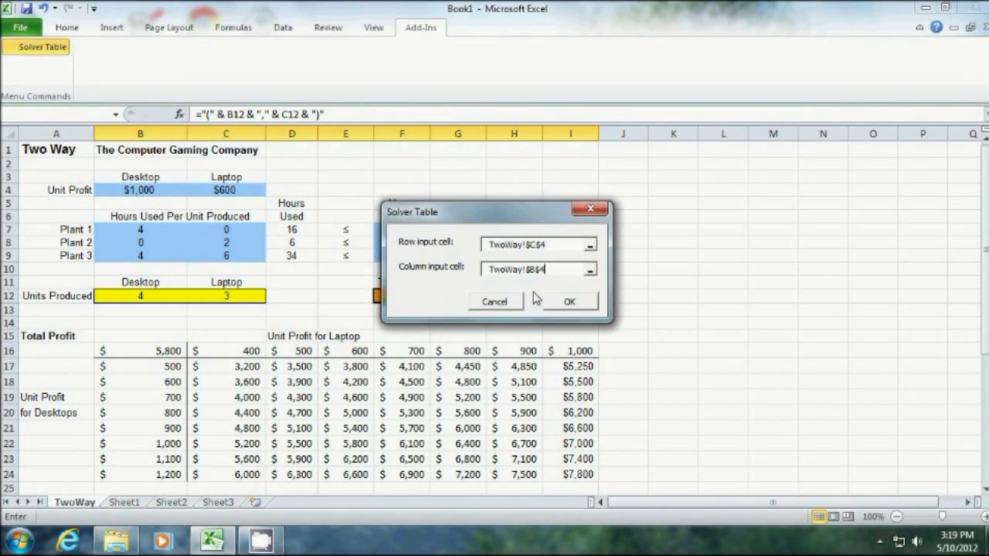
pyautogui.scroll(-3)
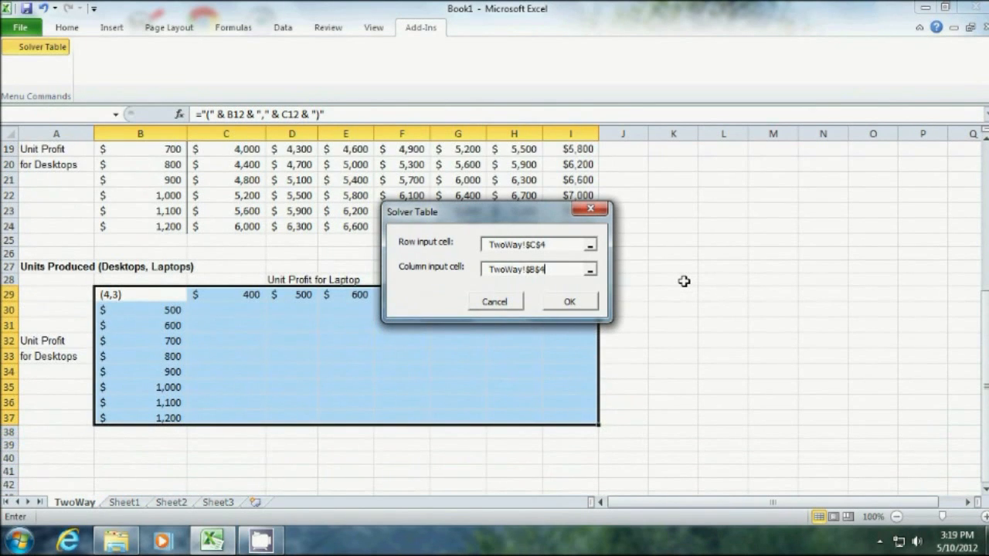
# Run SolverTable to fill the grid with optimal pairs and check the (2.5,4) result under laptop profit 800.
pyautogui.click(569, 301)
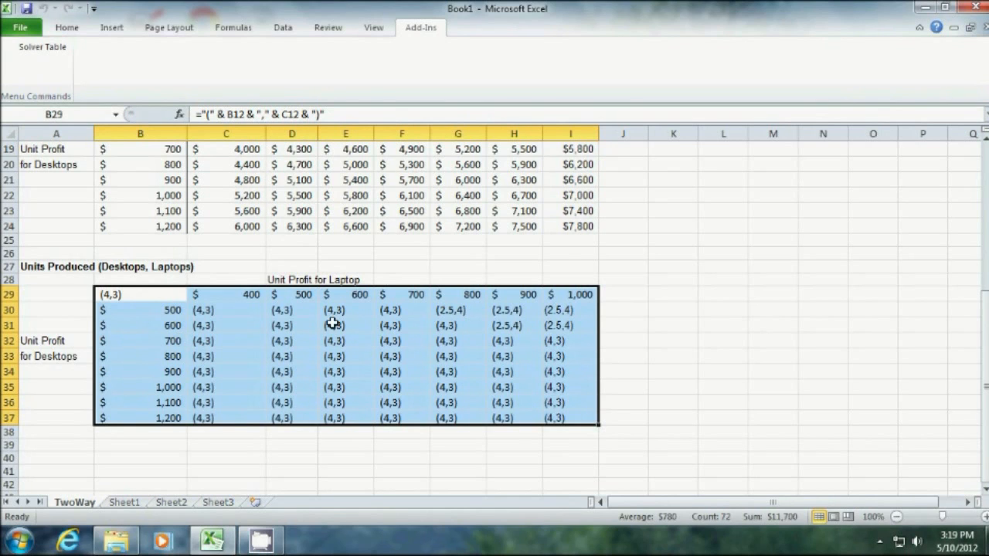
pyautogui.moveTo(454, 309)
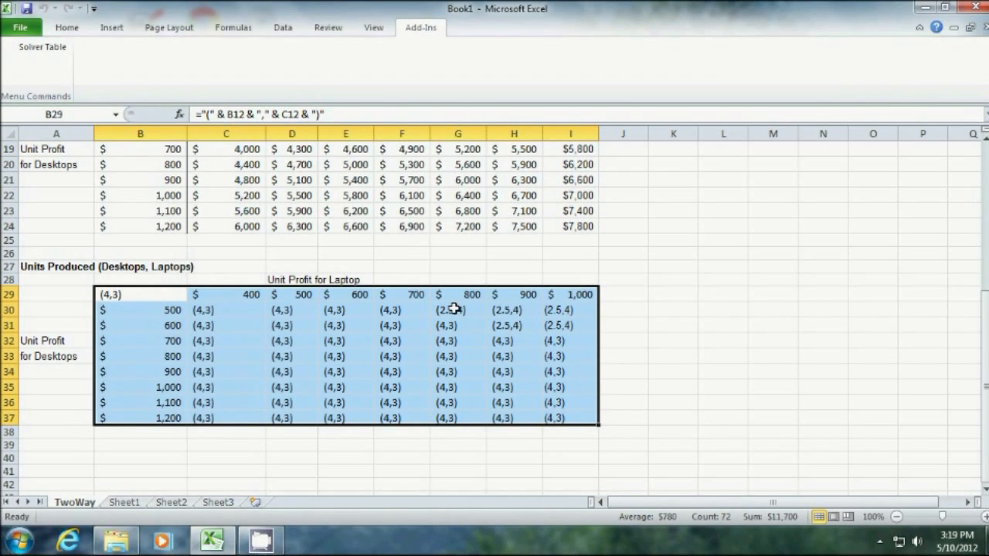
pyautogui.click(457, 309)
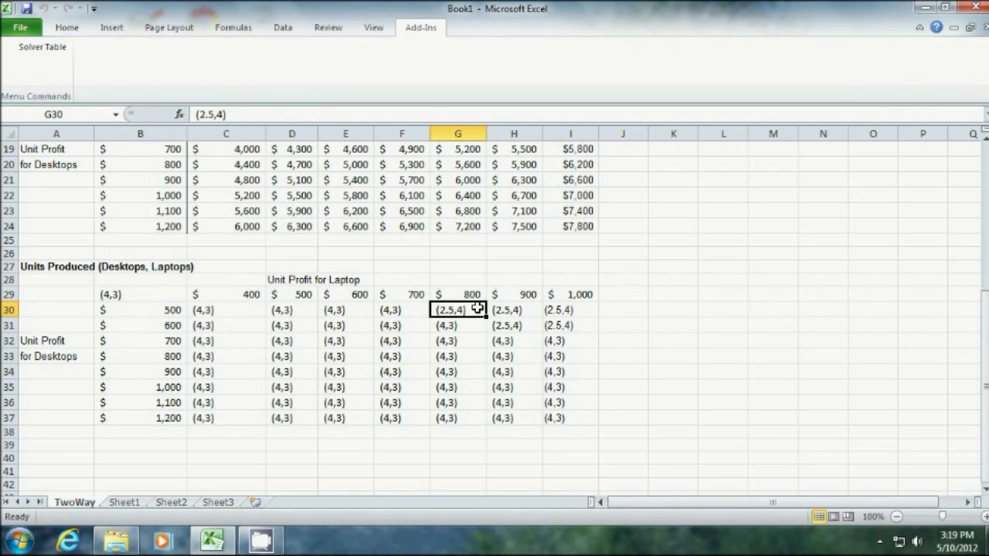
pyautogui.moveTo(392, 314)
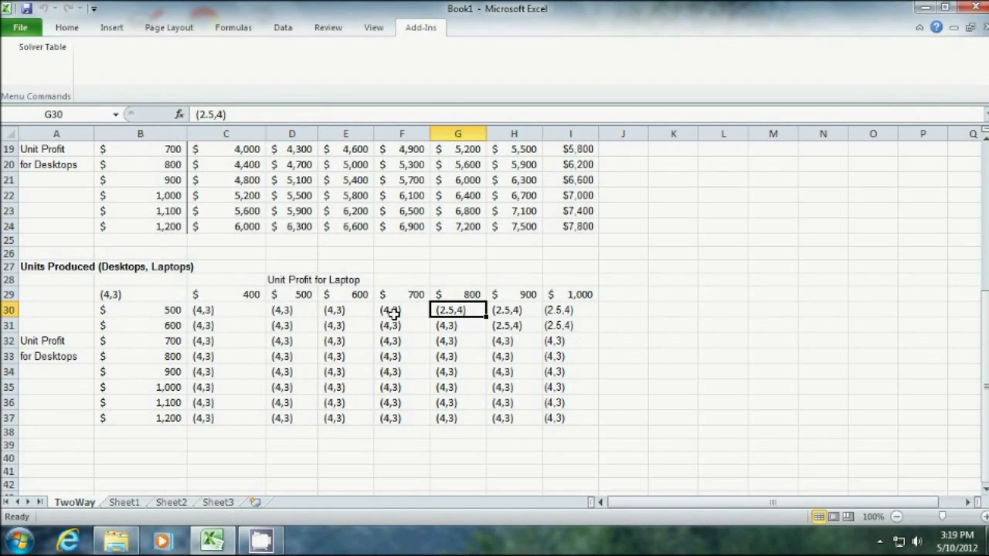
pyautogui.moveTo(513, 394)
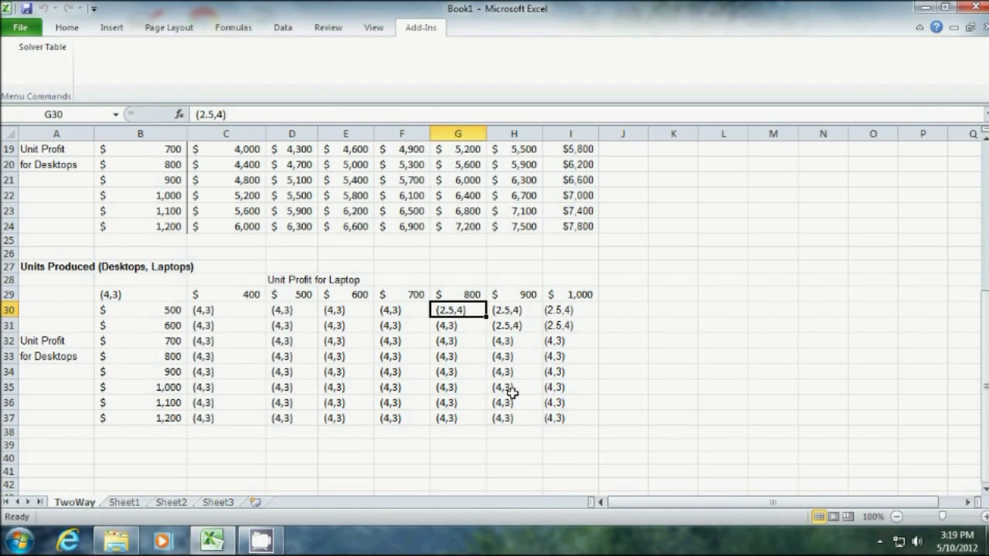
pyautogui.scroll(3)
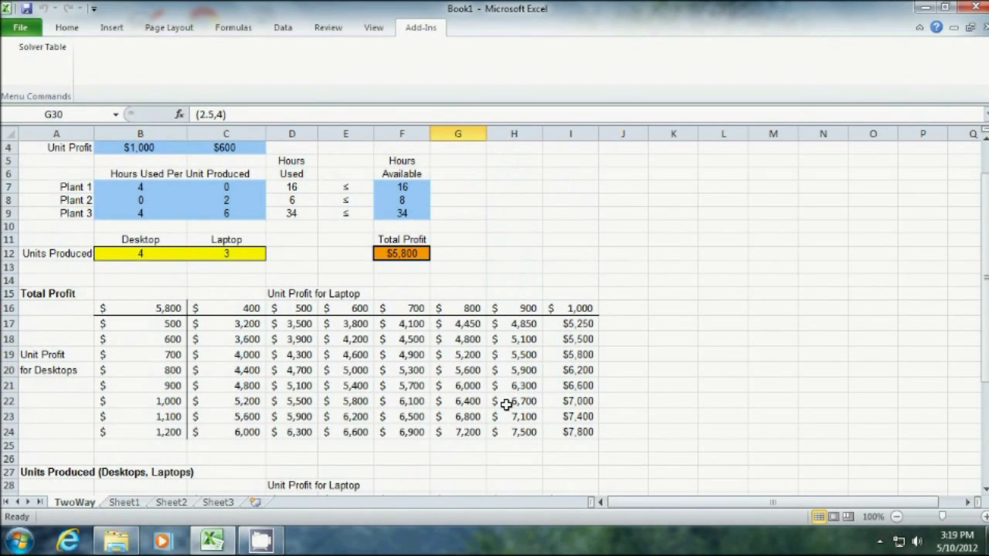
pyautogui.scroll(3)
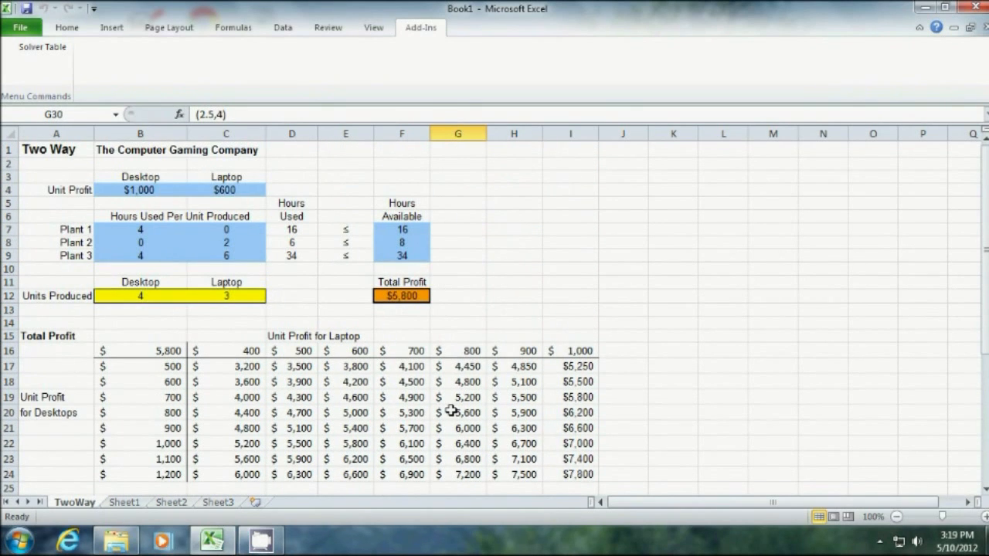